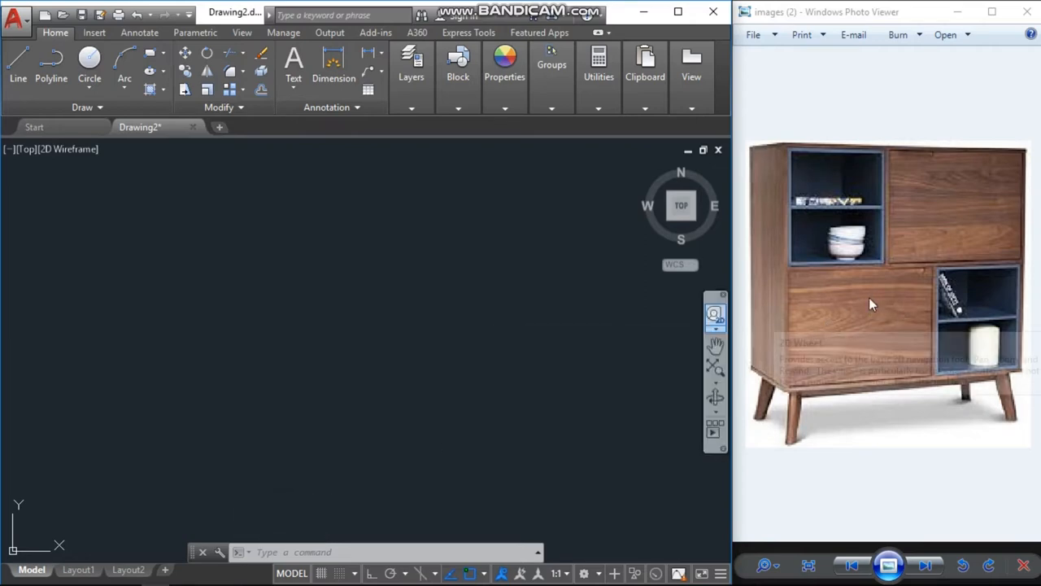
mouse_move(816, 166)
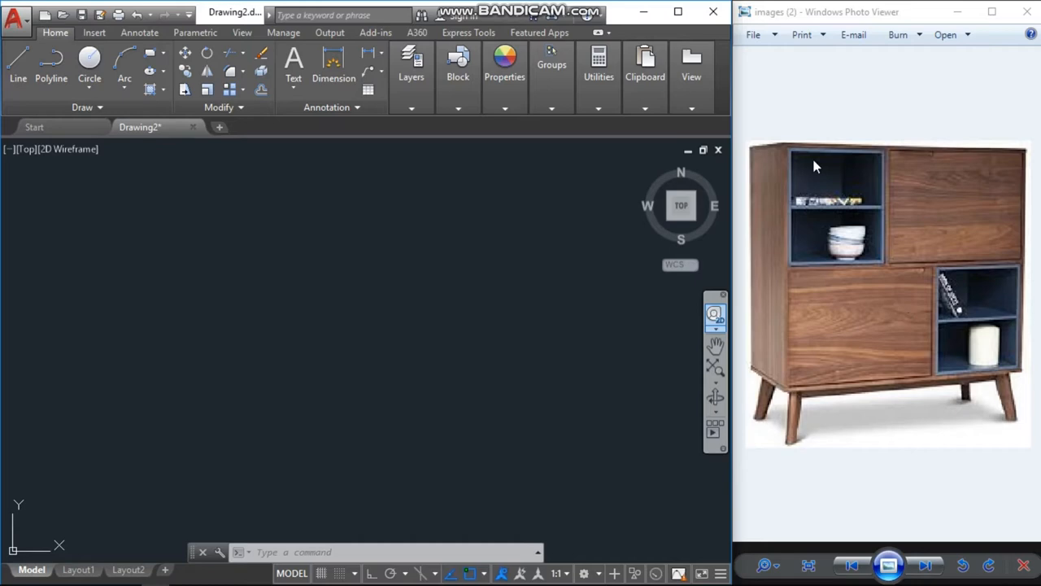
mouse_move(1003, 383)
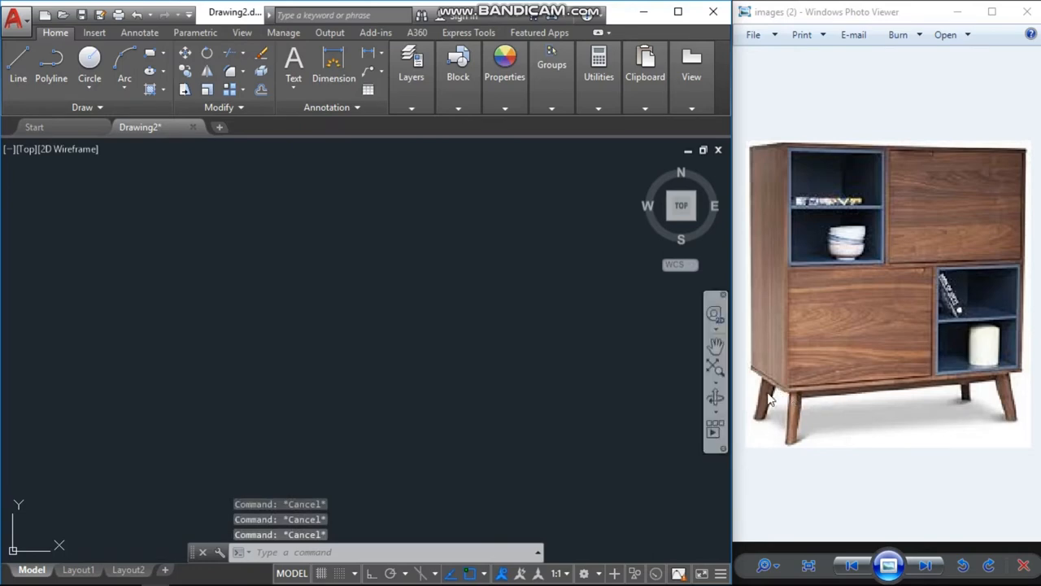
mouse_move(1023, 384)
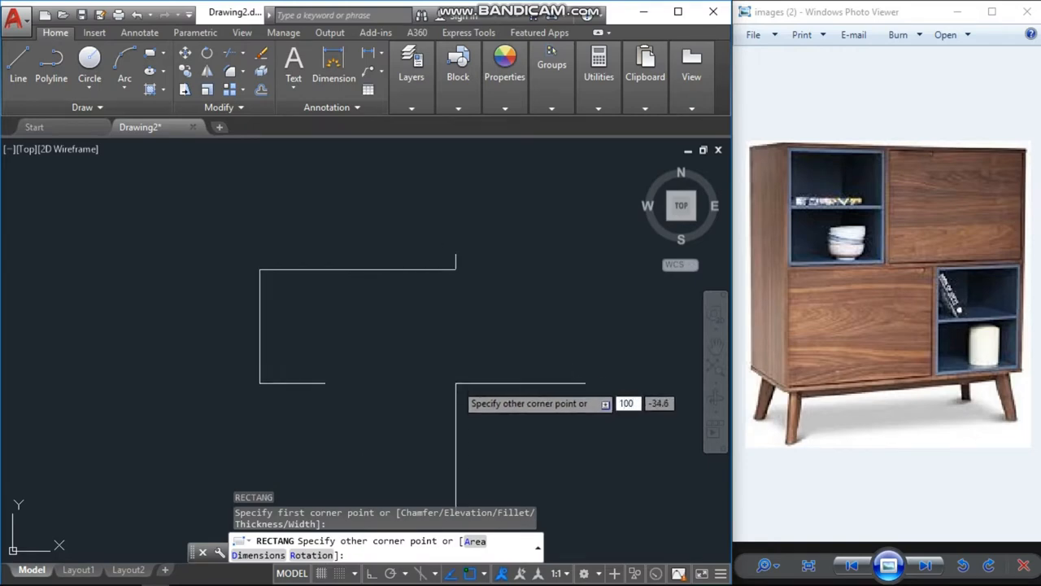
Draw the 100 by 80 cupboard front rectangle with a thin inner offset border.
text(@100,80)
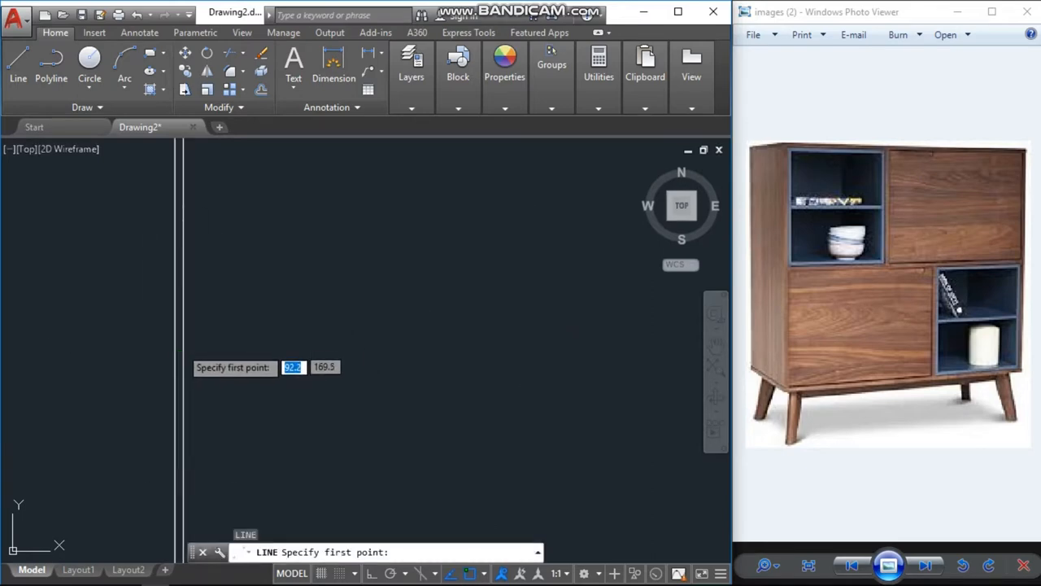
mouse_move(183, 324)
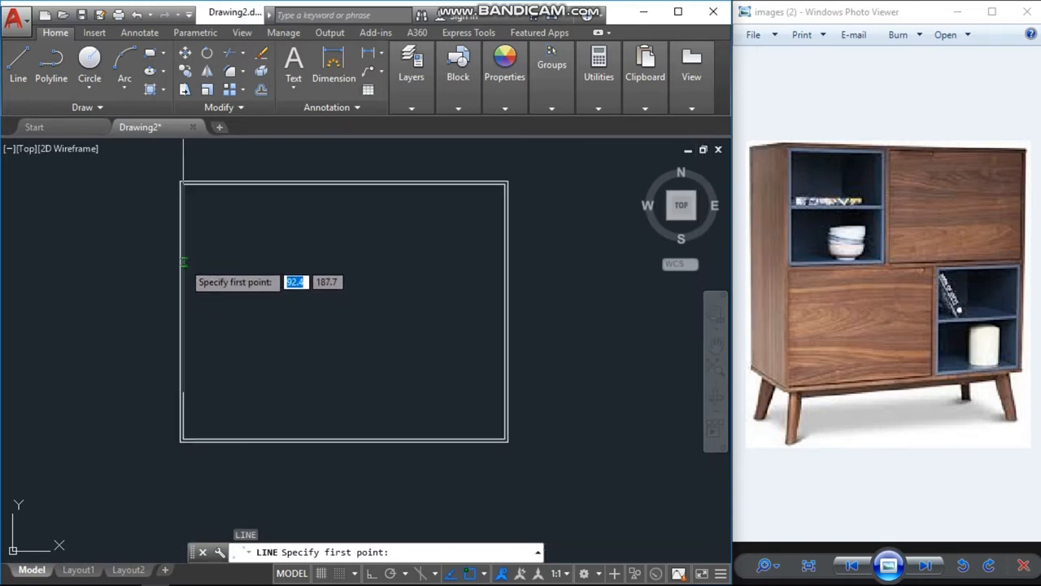
click(295, 296)
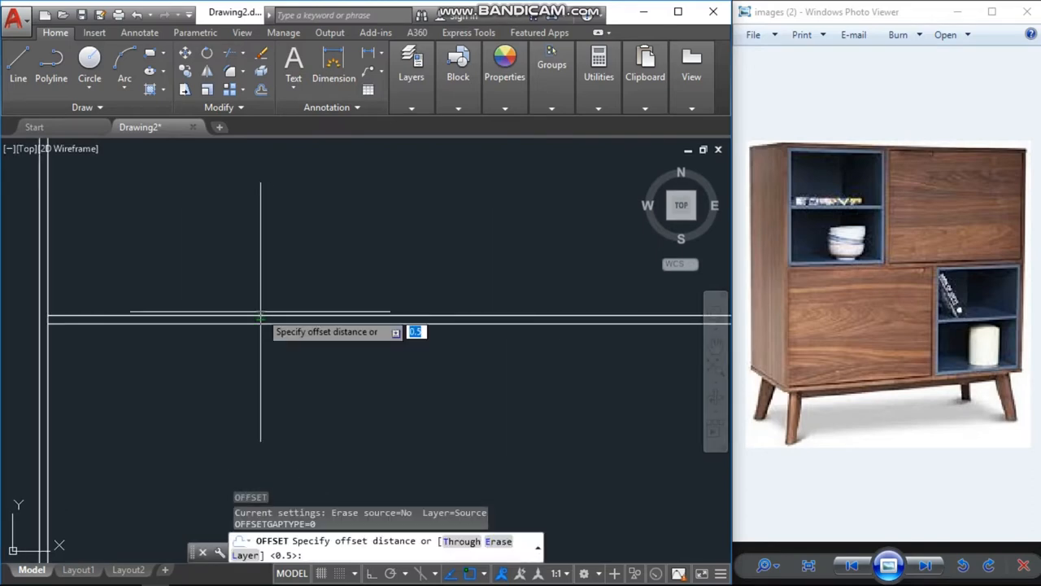
Offset dividers at distance 40 and trim into two upper and two lower double-walled compartments.
text(40)
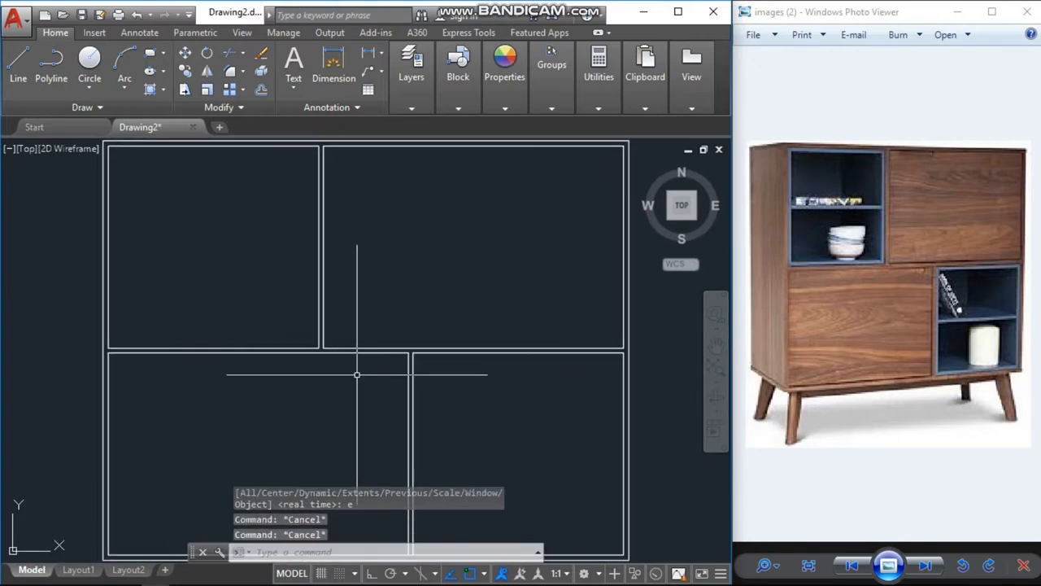
Create boundaries from the compartment regions and view the copied layouts in SW Isometric.
text(BOUNDARY Pick internal point:)
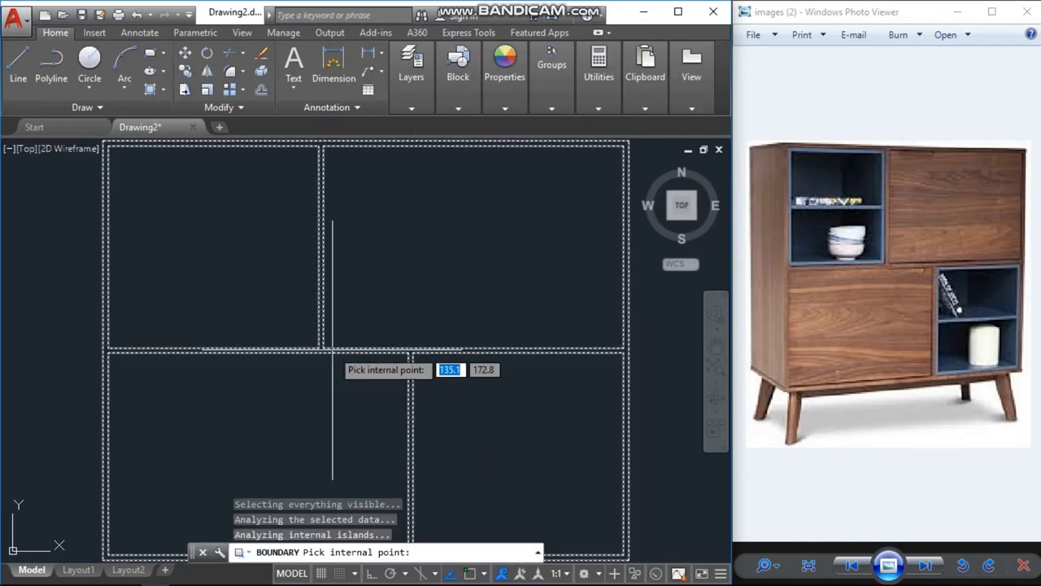
click(355, 353)
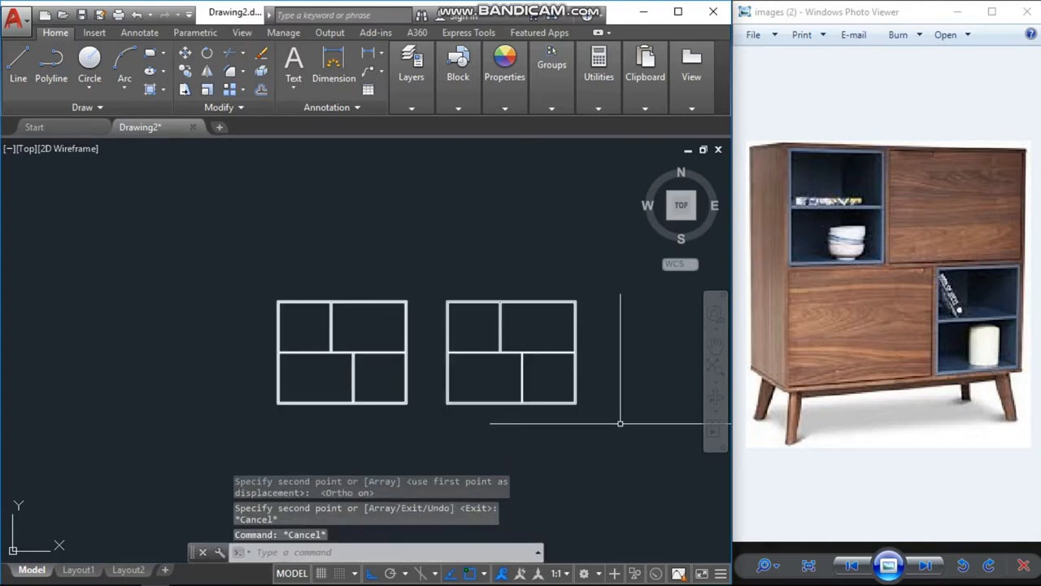
click(683, 203)
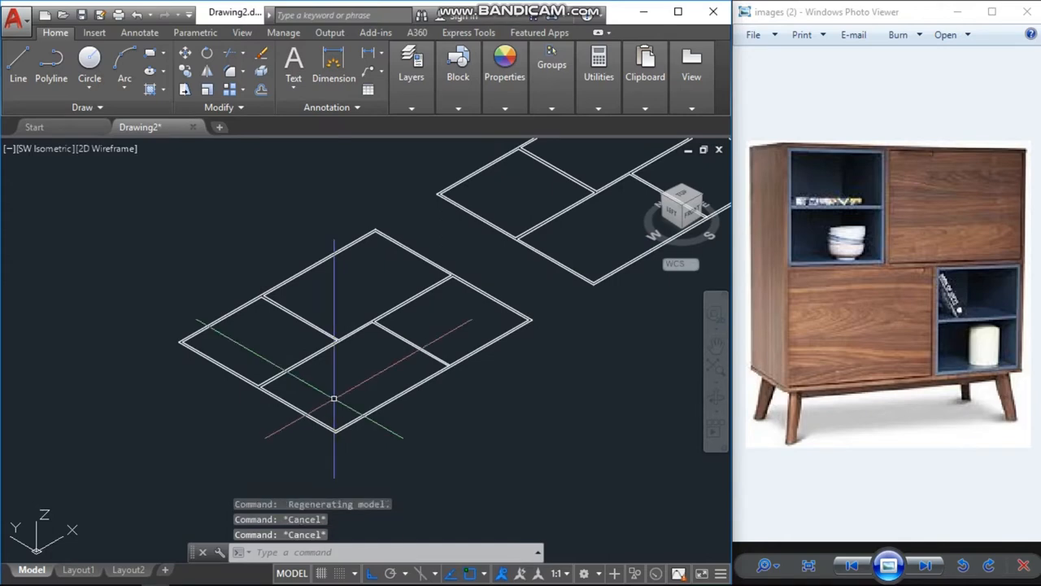
Press-pull the first layout's compartment region upward into a shaded solid body.
text(PR)
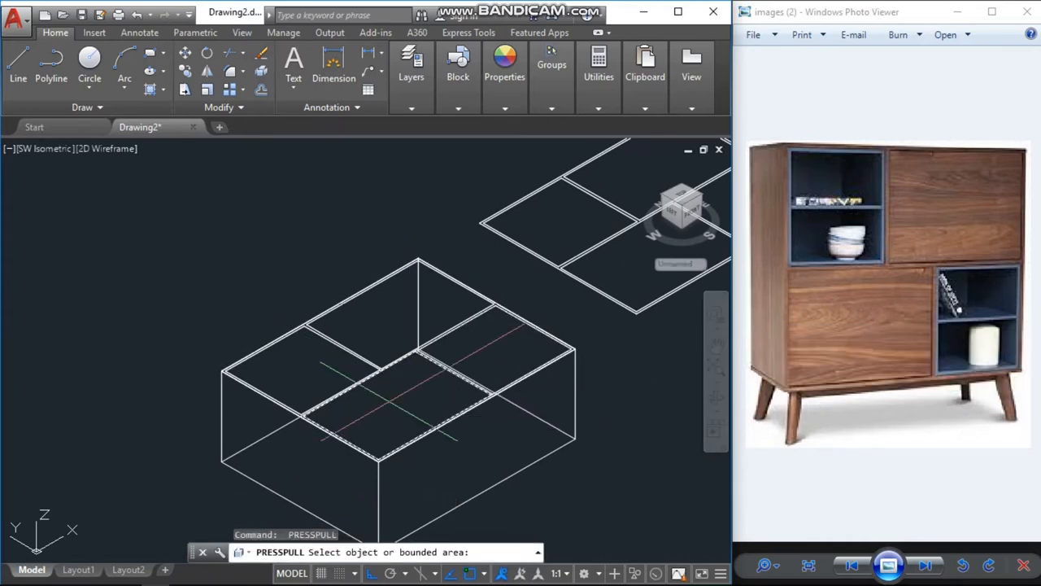
click(366, 398)
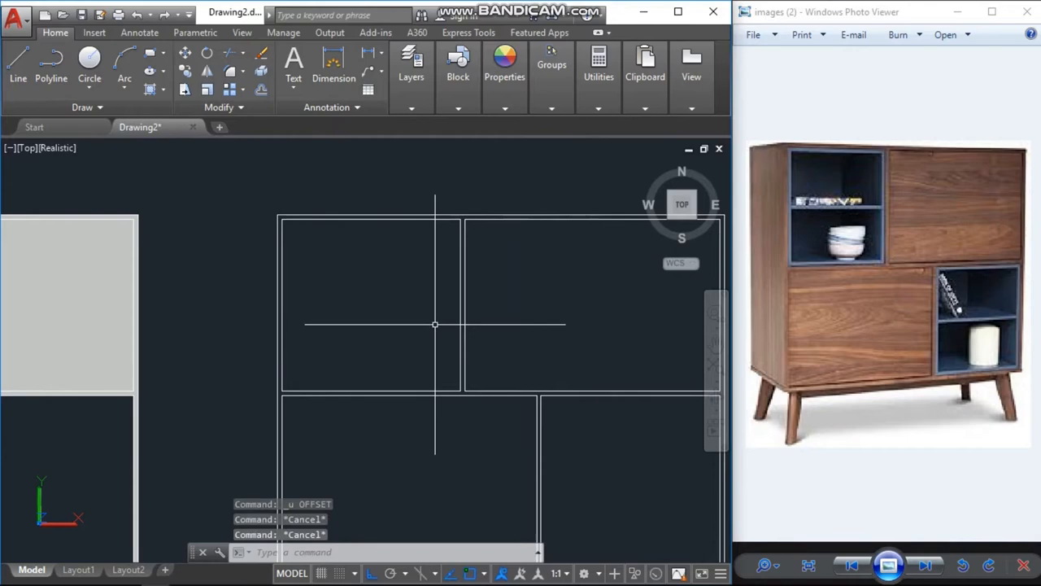
Create compartment boundaries on the second layout and offset the top-left one inward by 1.
text(BO)
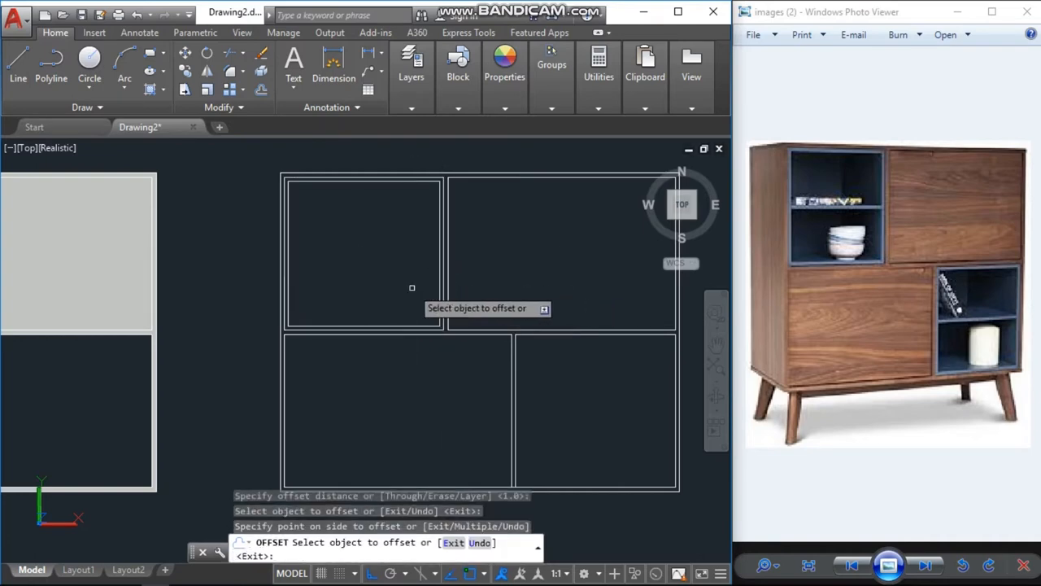
click(570, 334)
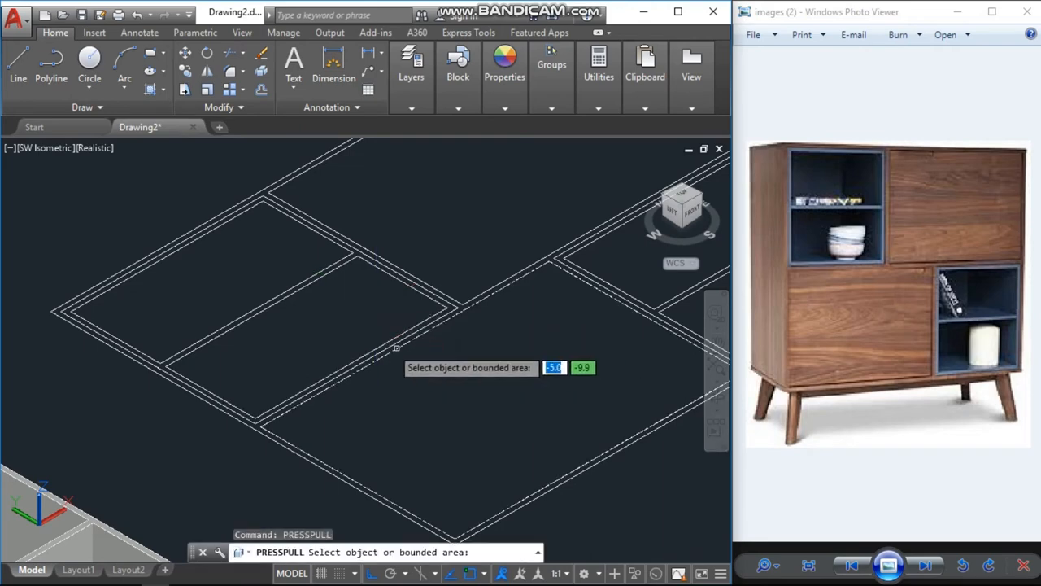
mouse_move(161, 375)
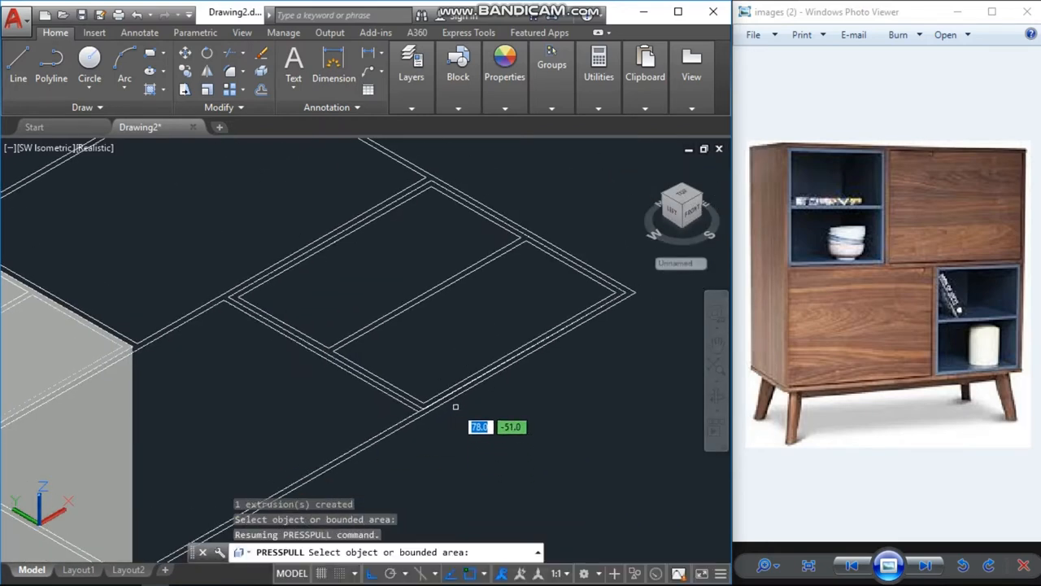
Press-pull the second layout's thin wall strips upward to the compartment depth.
click(456, 407)
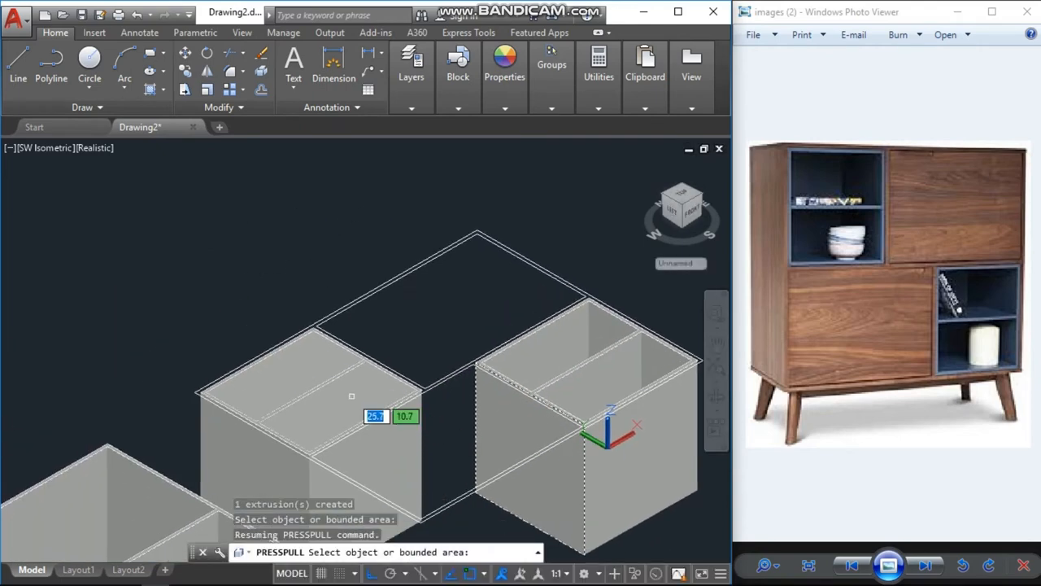
click(376, 470)
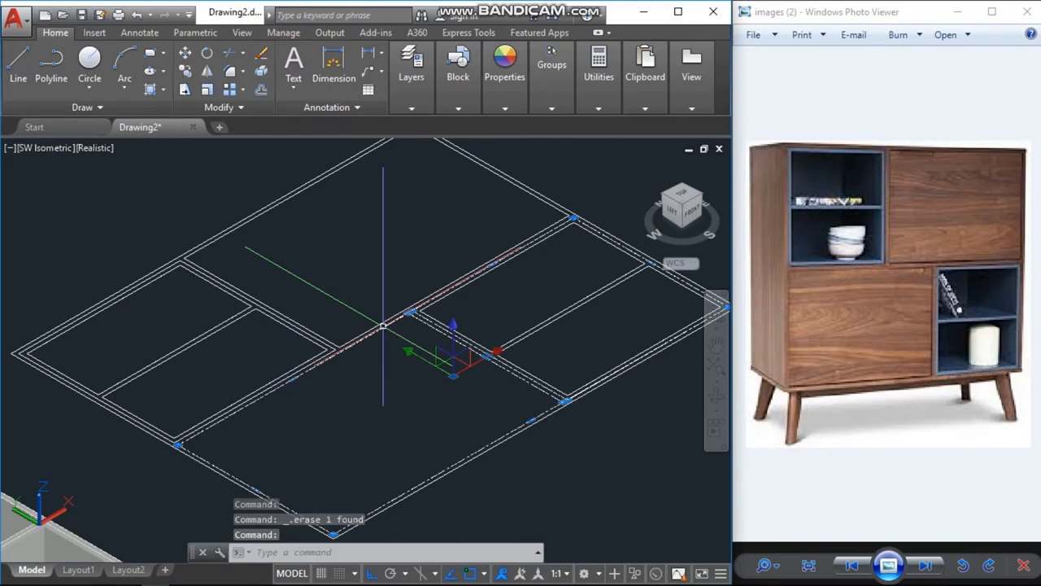
Finish the press-pulls and move the divider panels from a base point into the cupboard box.
key(Escape)
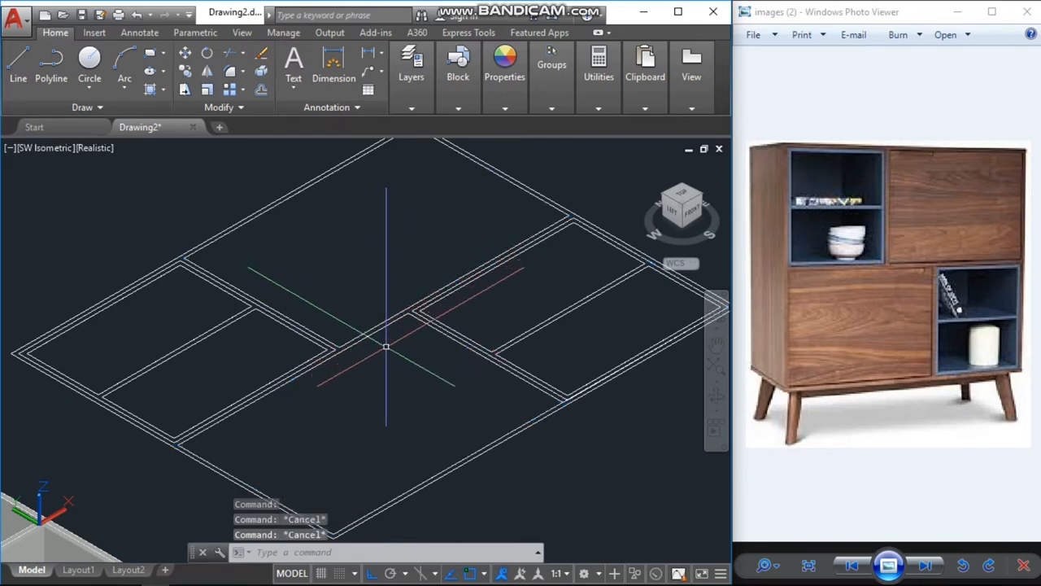
text(PRE)
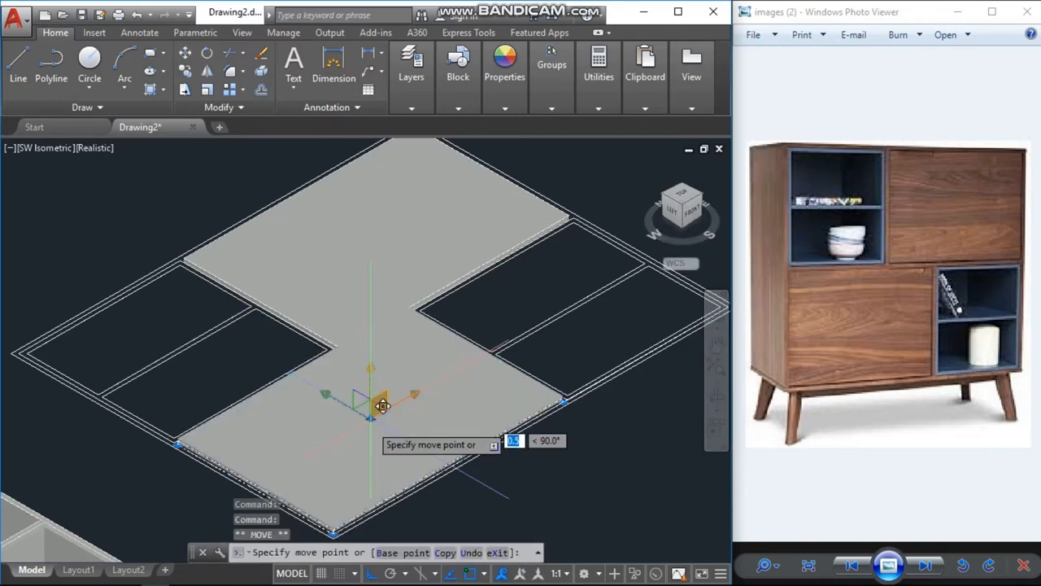
key(Escape)
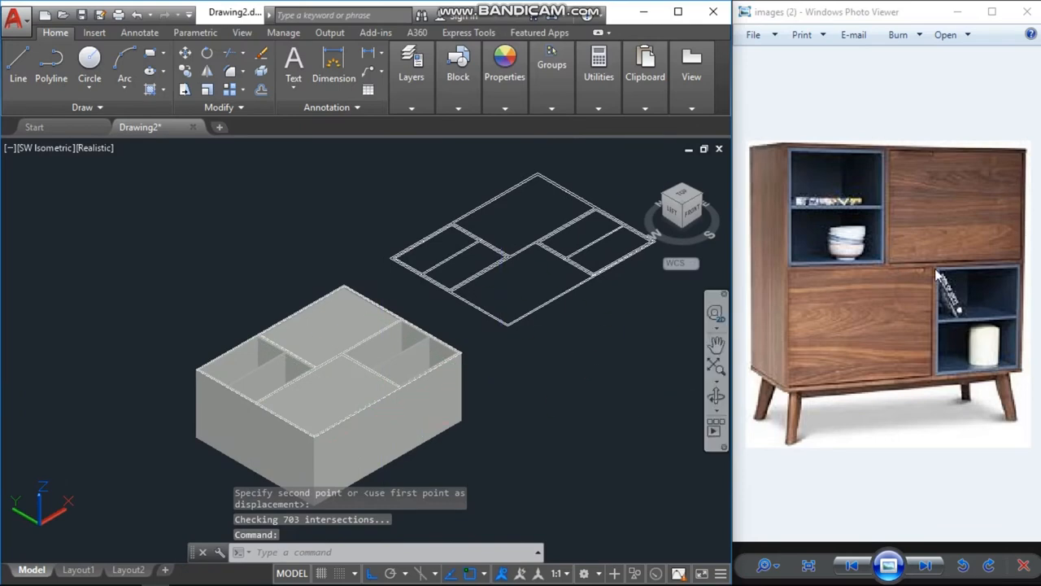
mouse_move(895, 326)
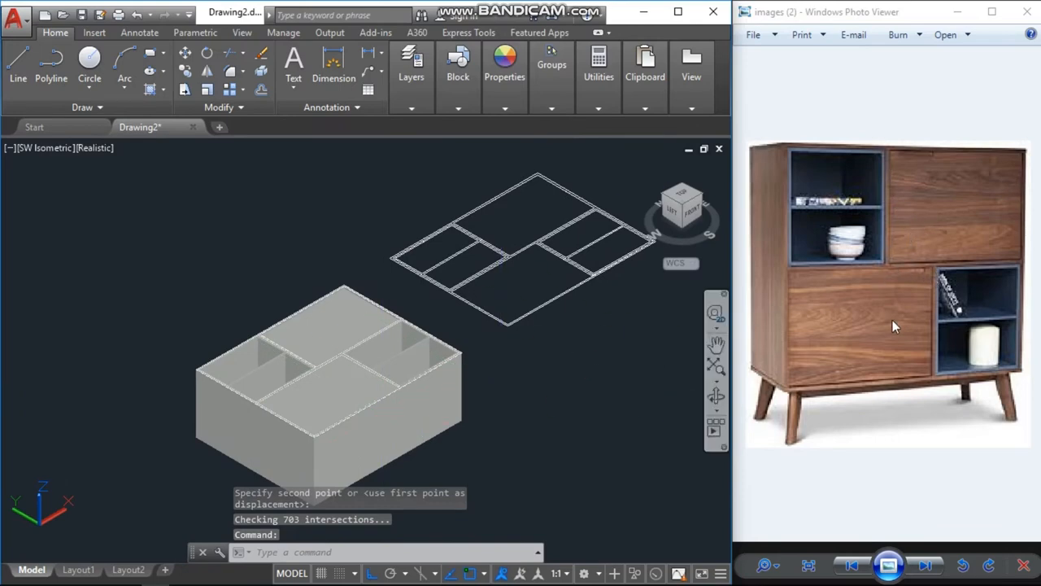
mouse_move(934, 284)
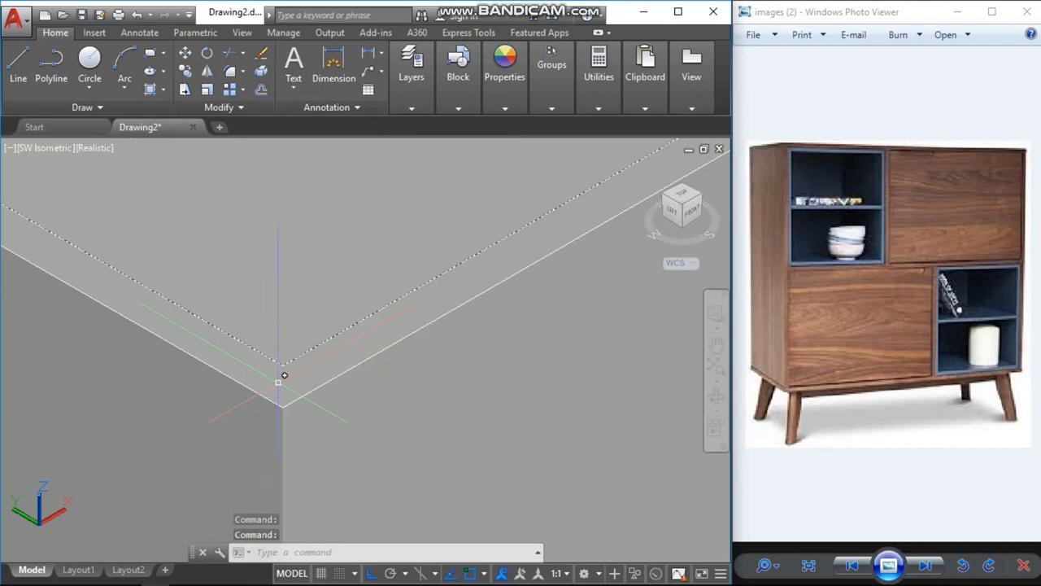
text(M)
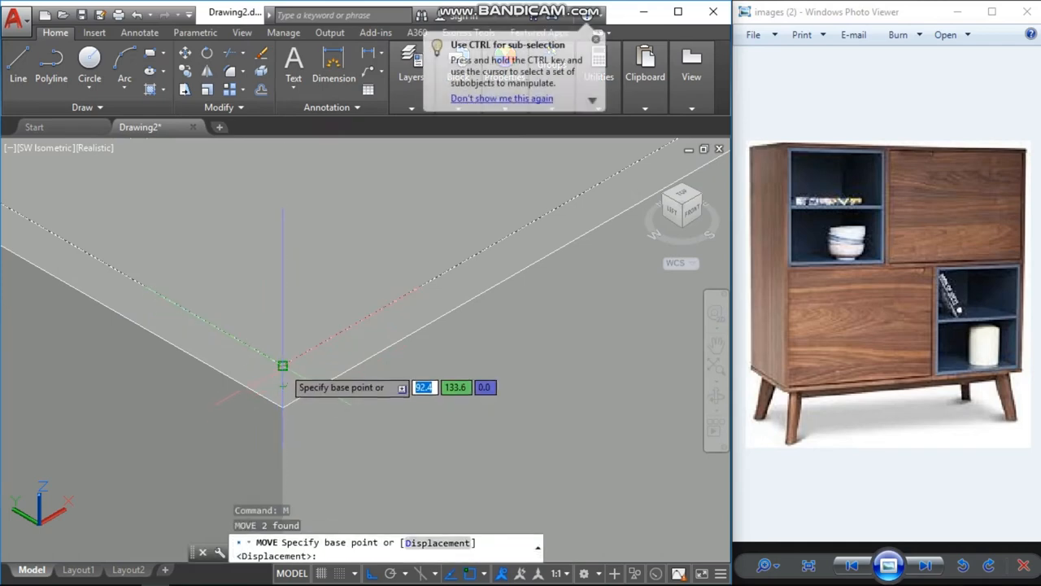
click(282, 365)
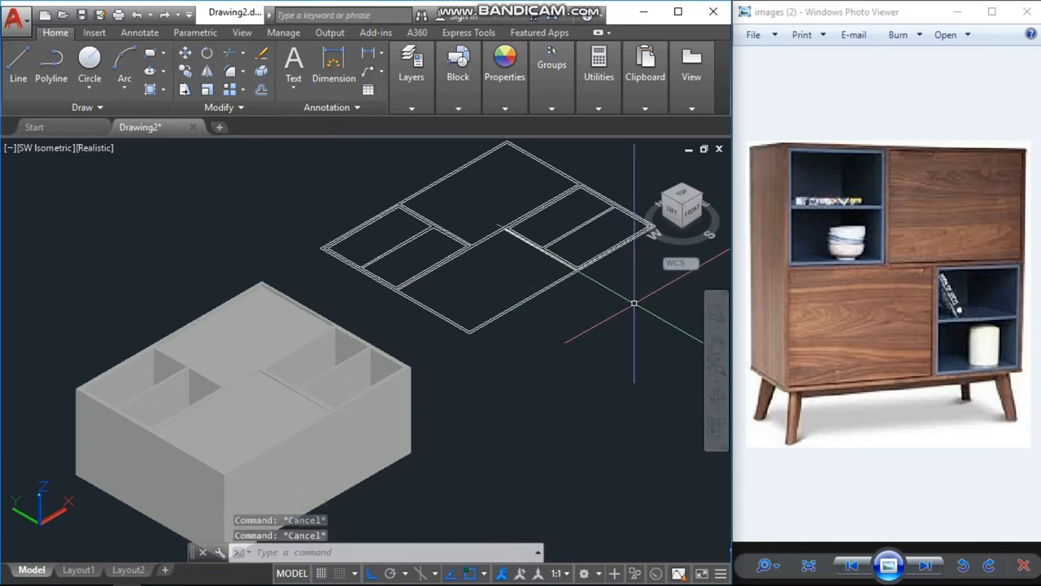
In Top view, draw the curved leg spline and two profile circles, one of radius 1.5.
click(682, 203)
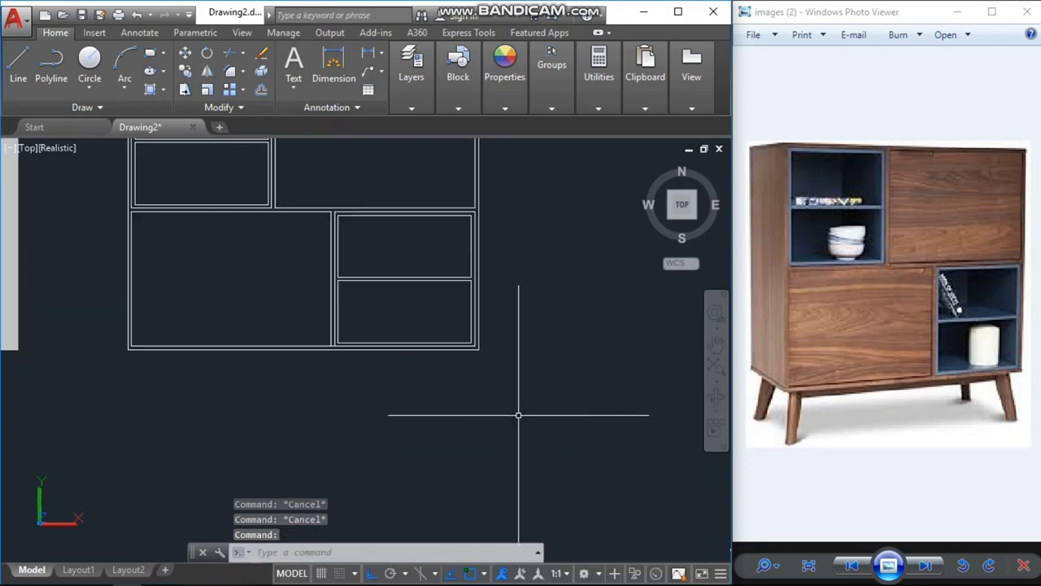
text(SPL)
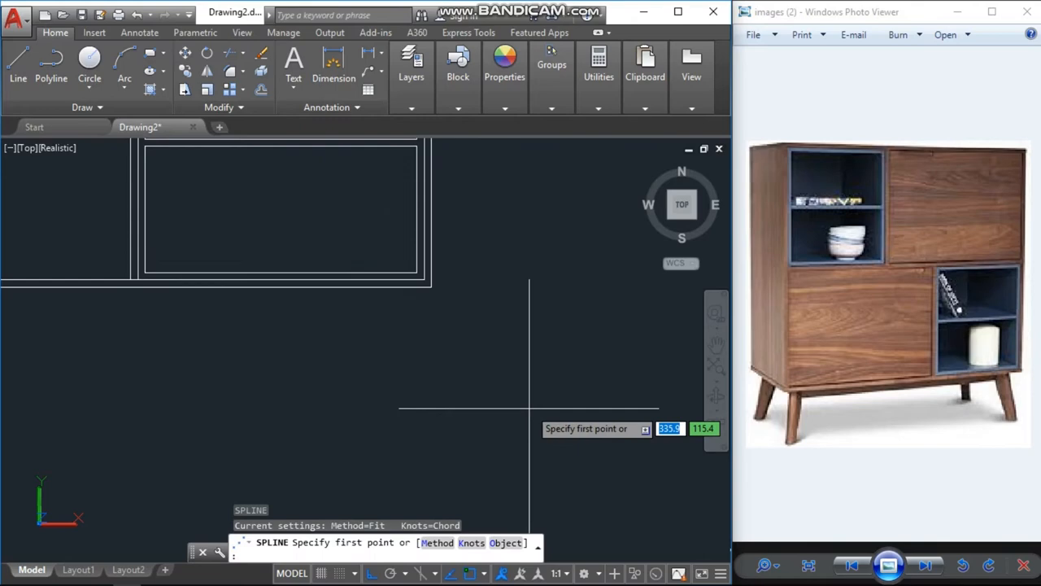
click(529, 398)
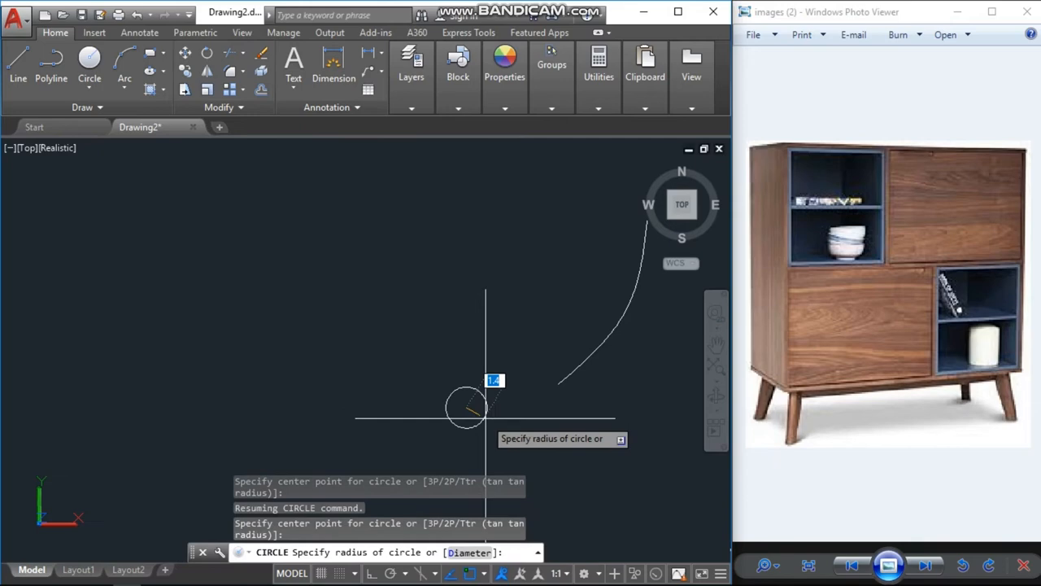
text(1.5)
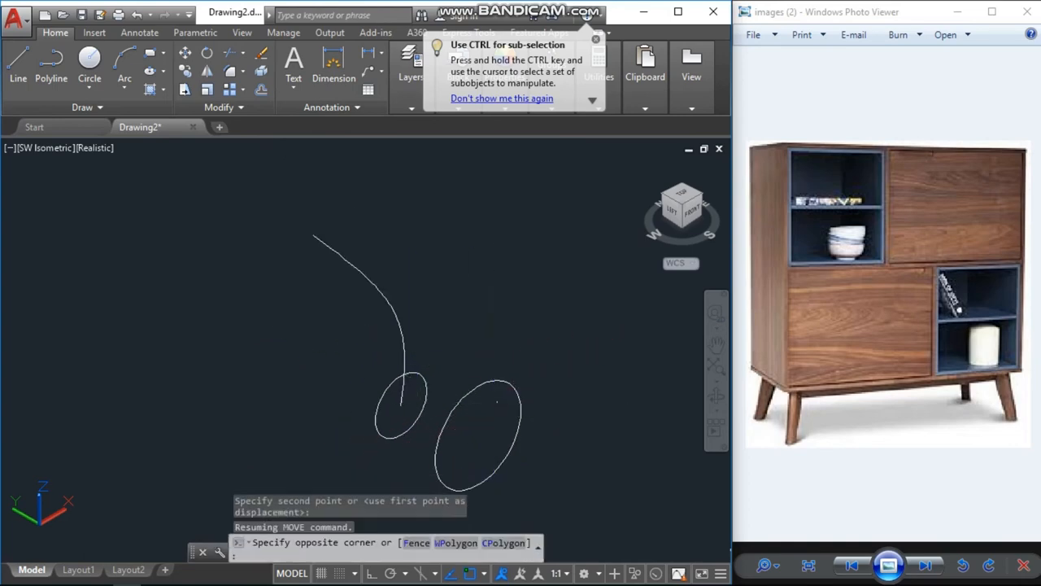
Move the larger circle by its centre onto the spline's upper end.
click(476, 431)
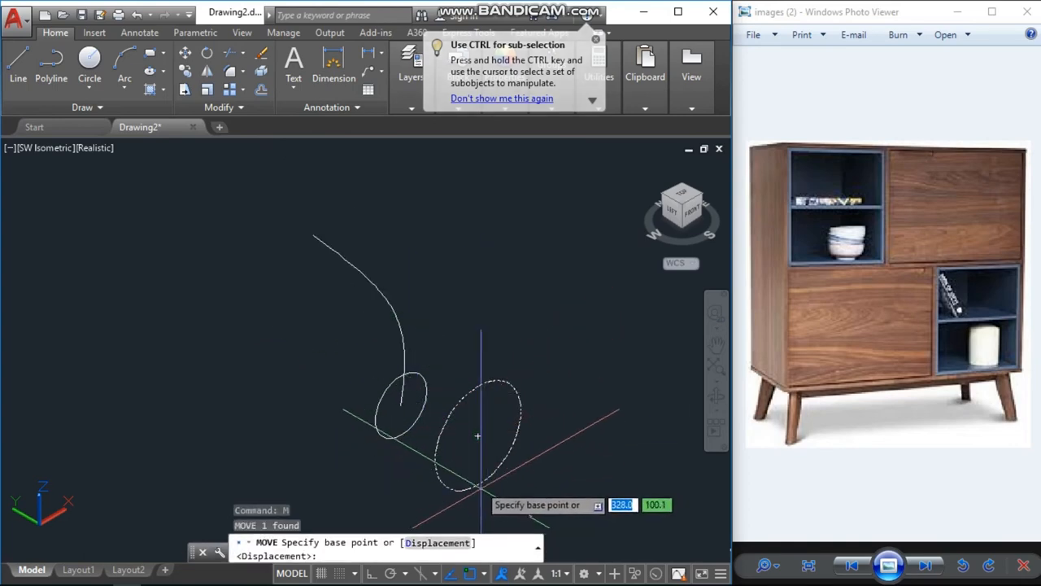
click(475, 436)
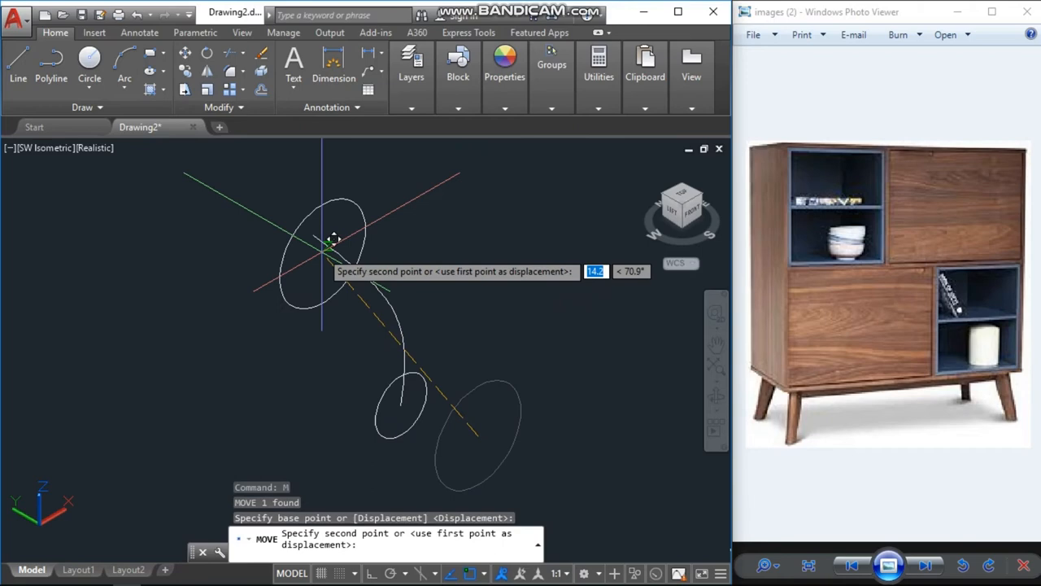
key(Escape)
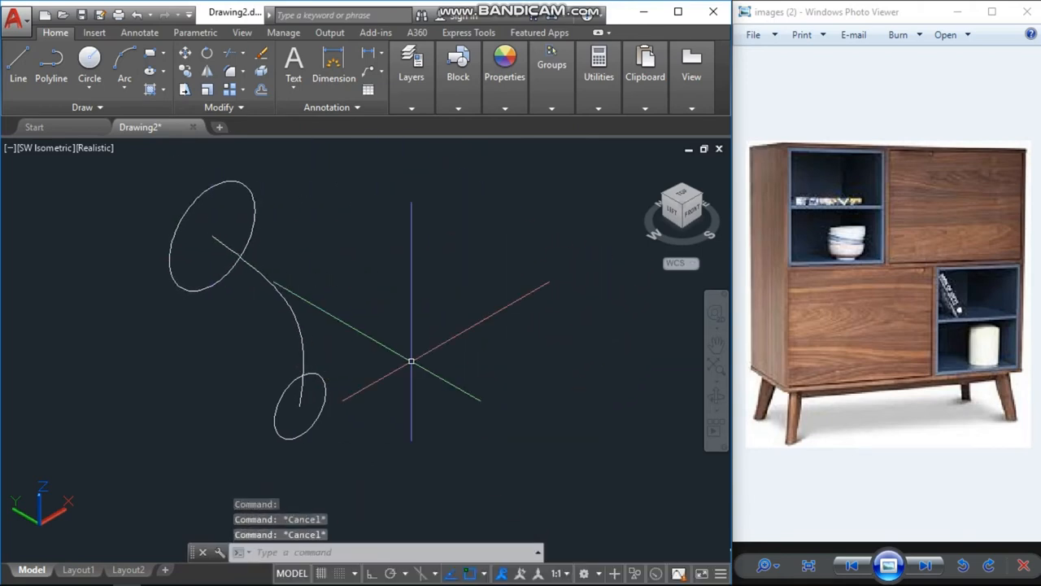
text(LO)
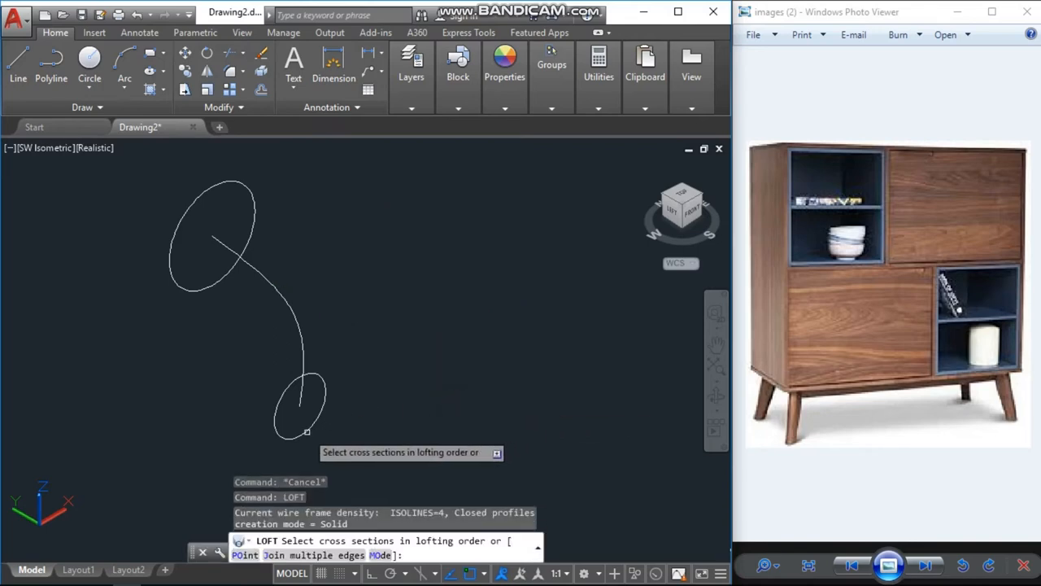
Loft both circles as cross sections along the spline path.
click(301, 410)
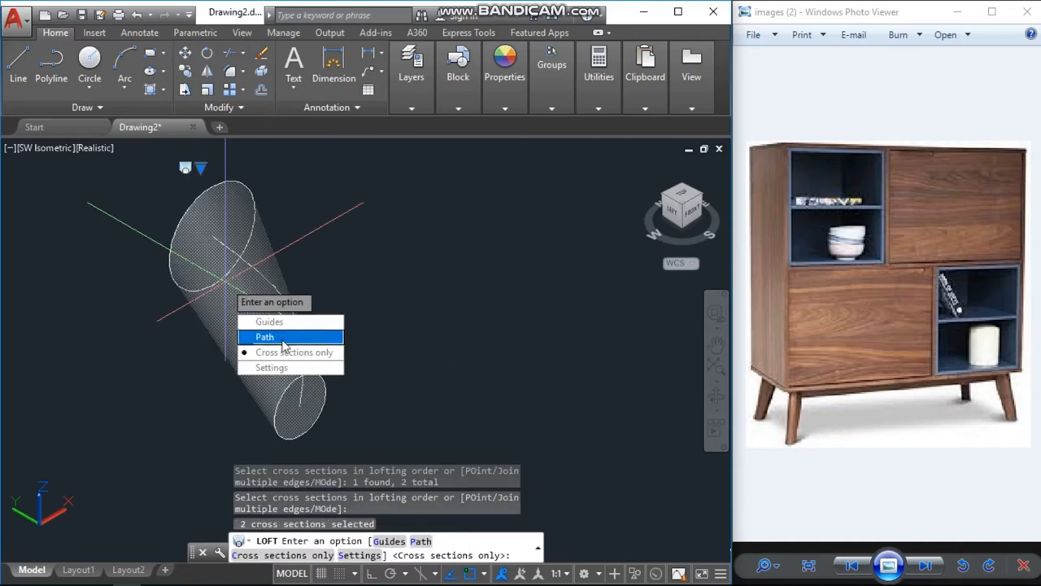
click(264, 336)
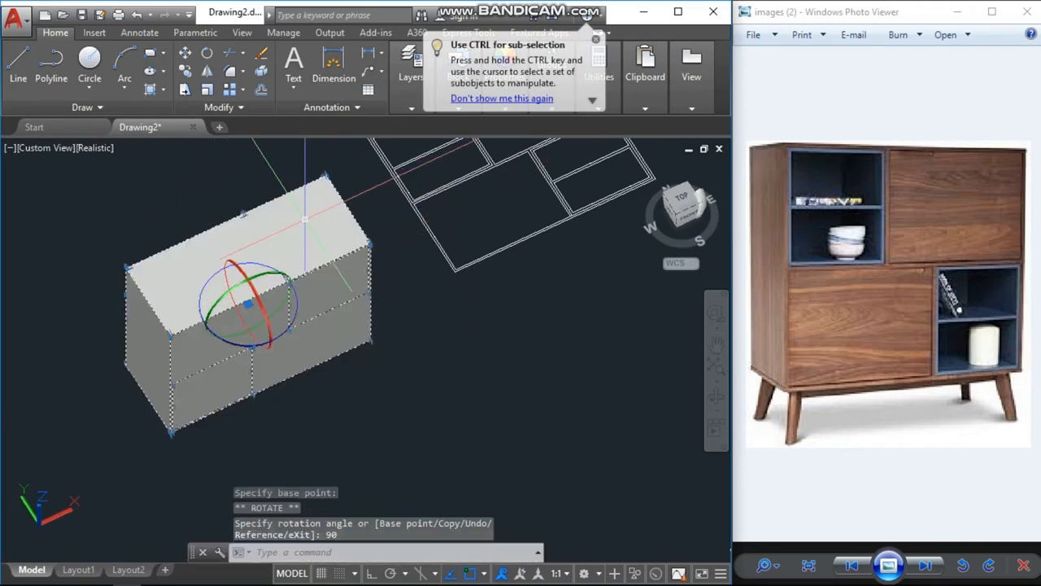
Cancel the current command and pick the base point for rotating the cupboard body upright.
key(Escape)
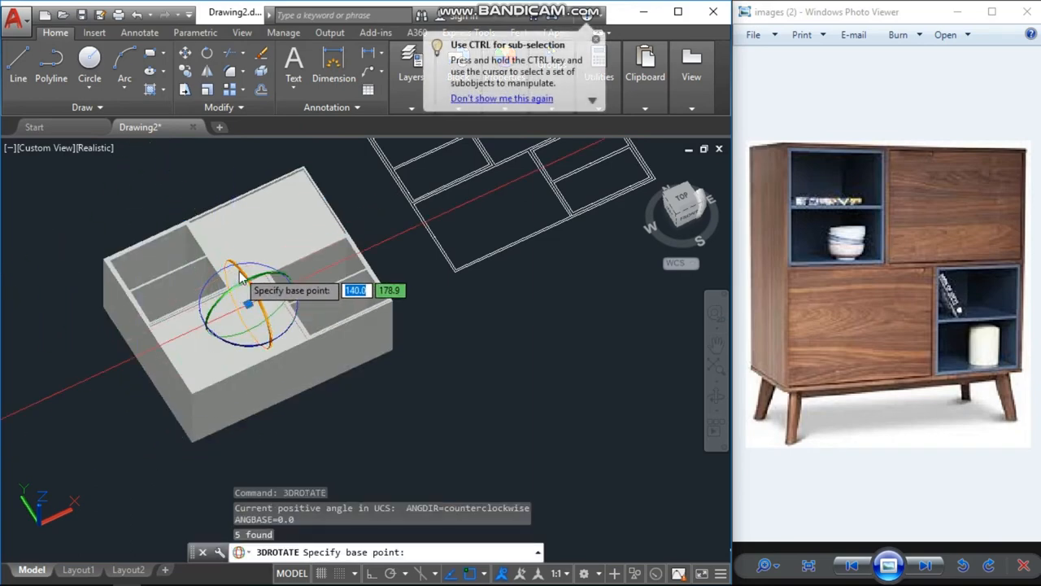
click(248, 303)
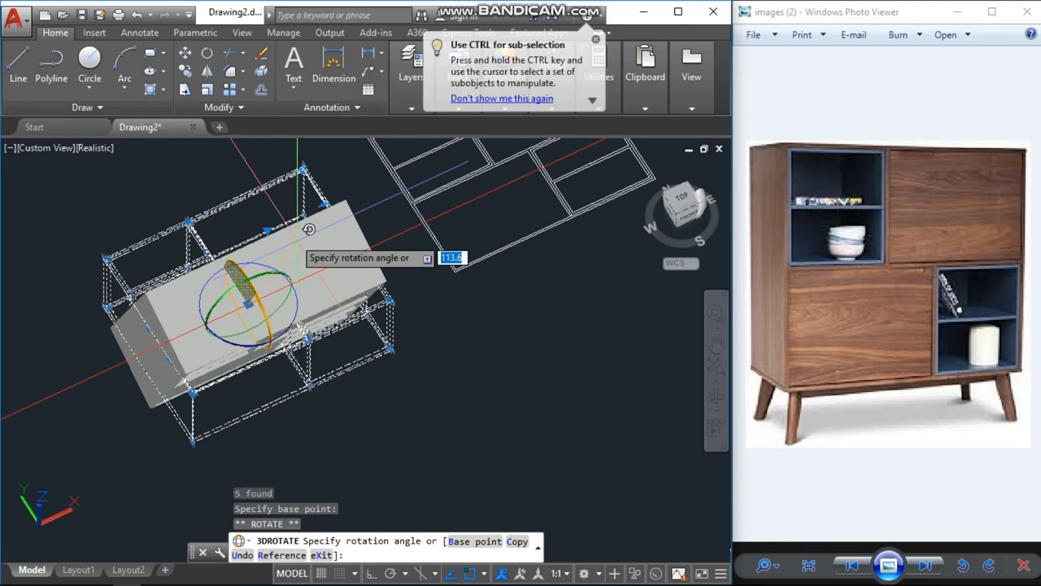
mouse_move(289, 188)
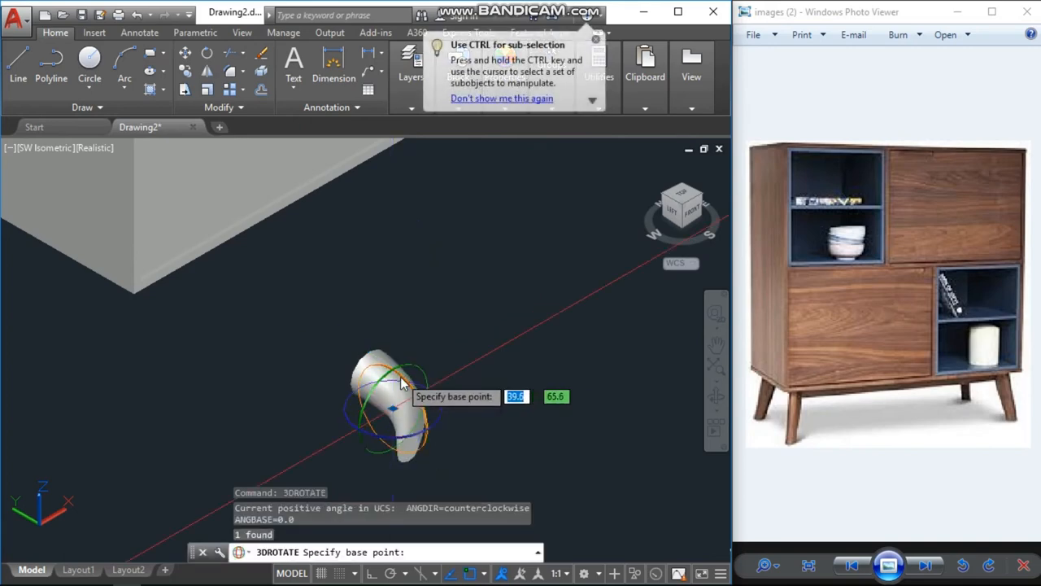
Pick the base point for standing the curved leg upright and switch to an angled ViewCube view.
click(399, 398)
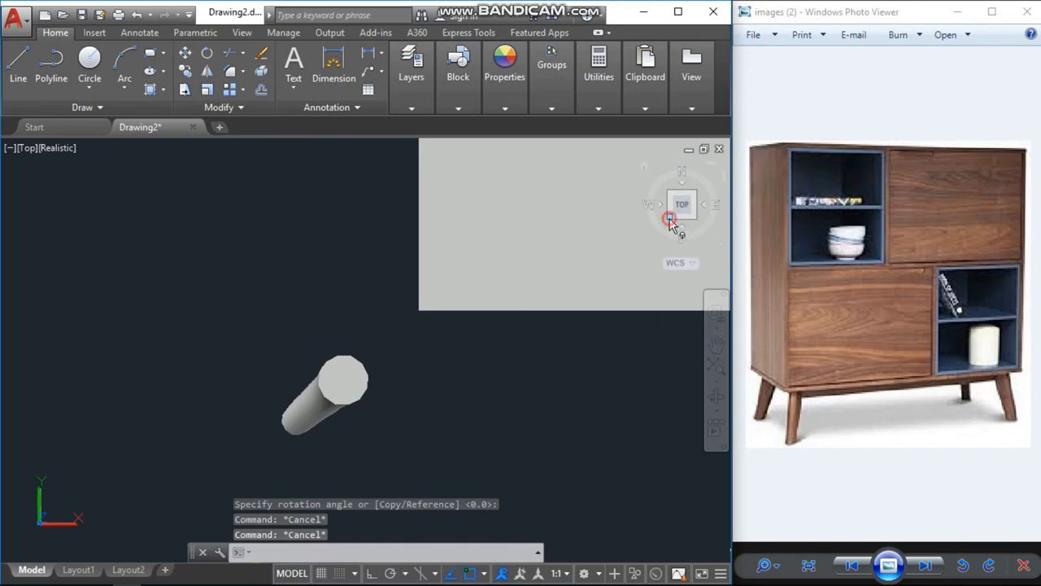
click(682, 203)
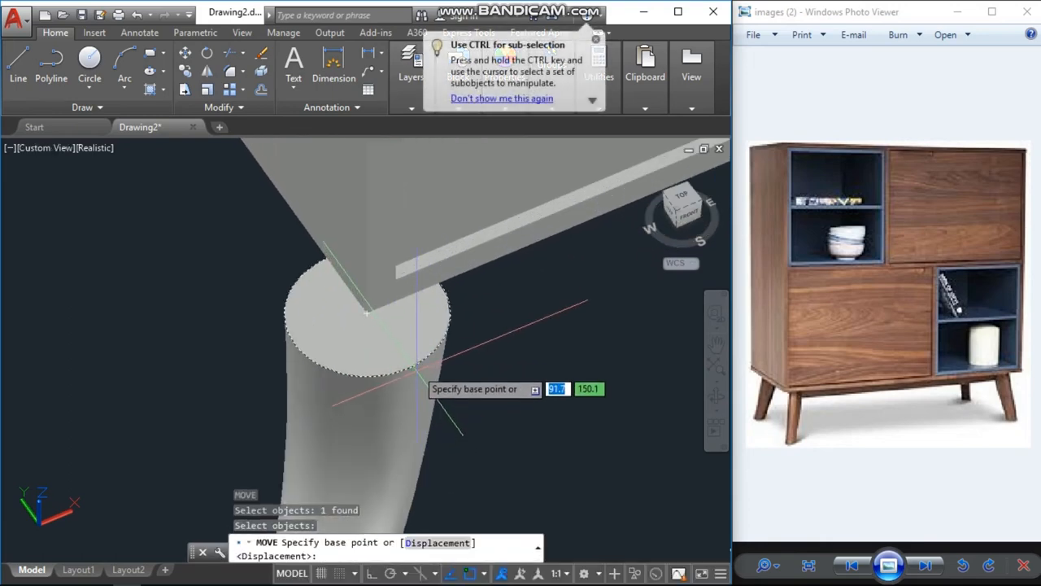
mouse_move(407, 369)
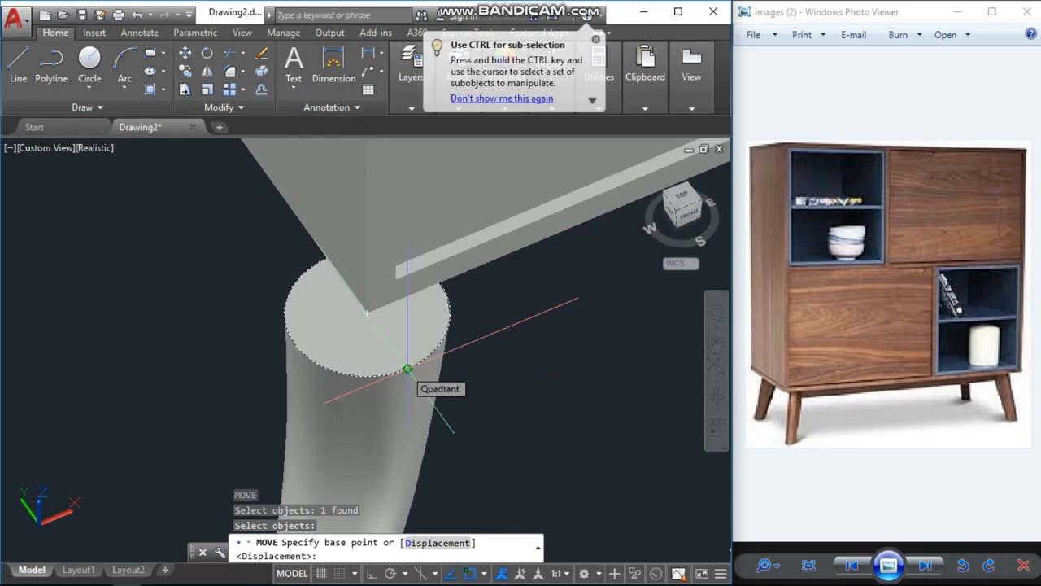
Snap the leg's top edge to the cupboard's bottom corner and orbit to inspect the joint.
click(407, 369)
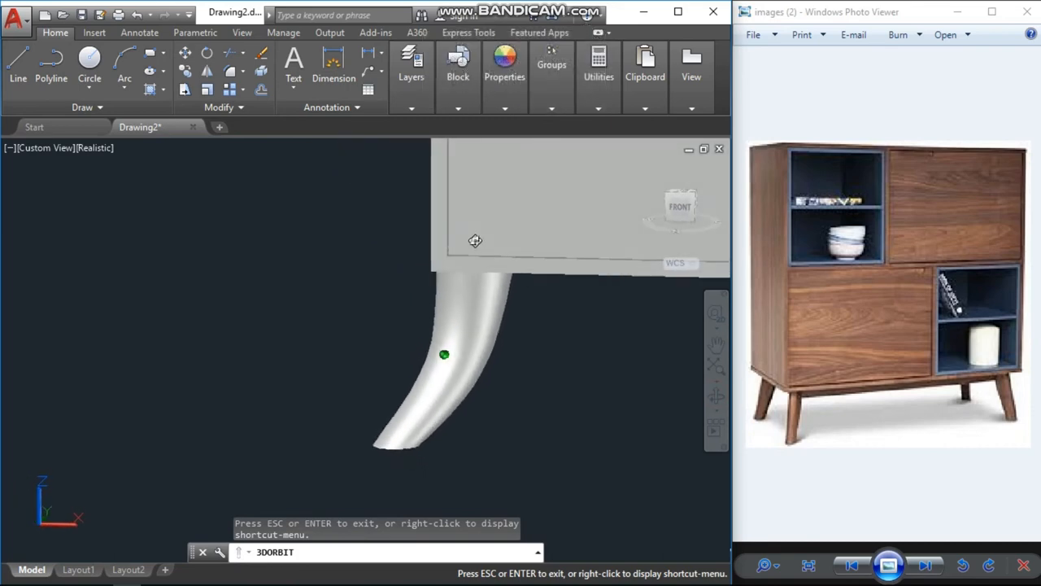
drag(475, 240, 575, 383)
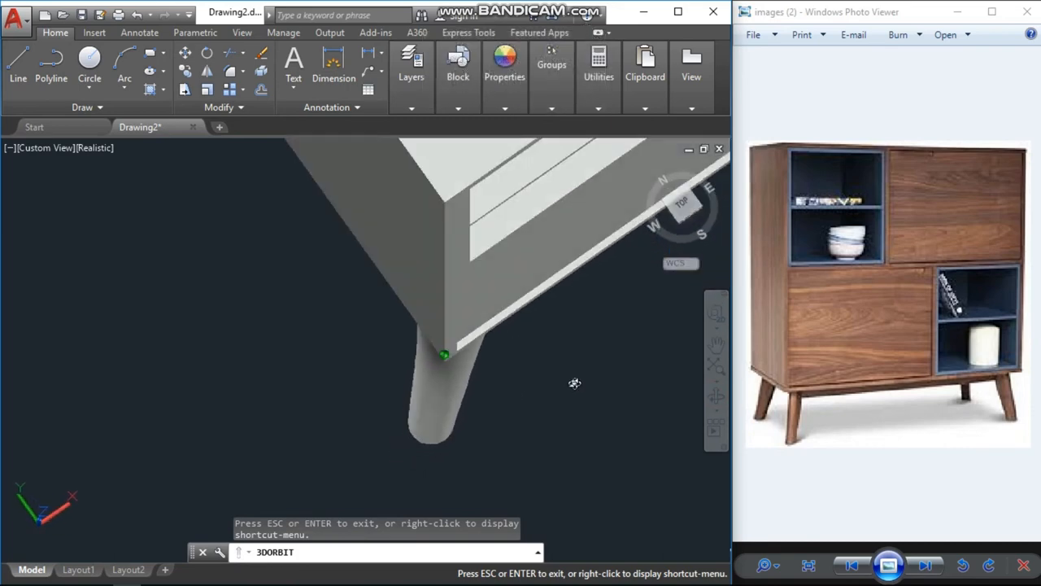
drag(575, 382, 525, 331)
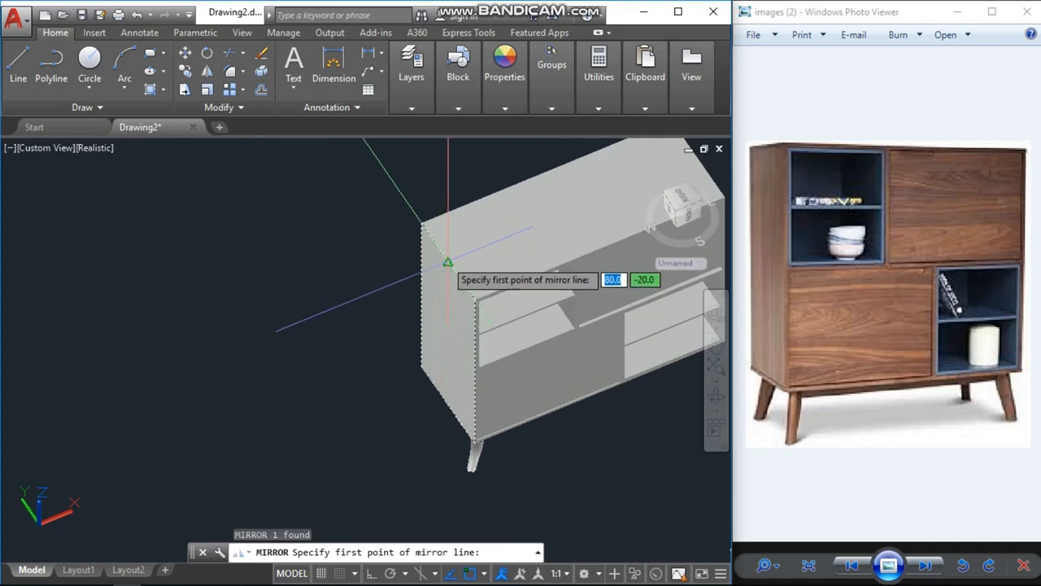
Pick the first mirror-line point for the curved leg and enter MI to mirror again.
click(448, 403)
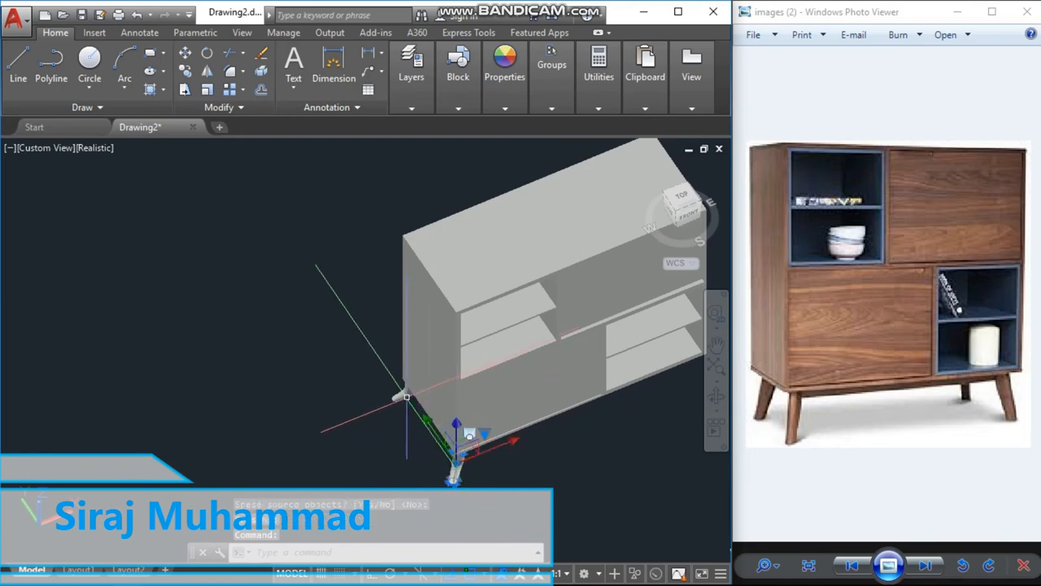
text(MI)
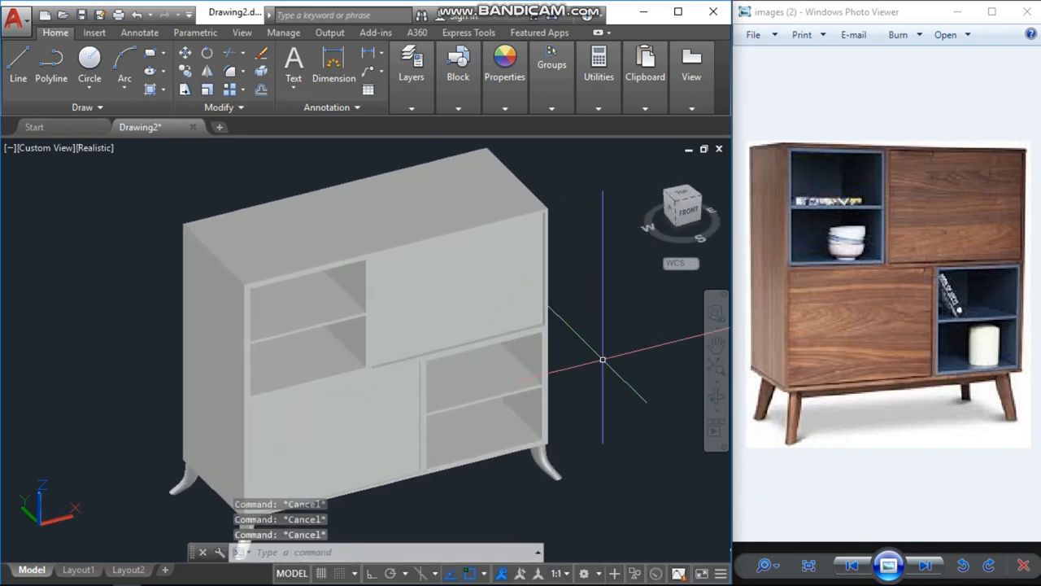
Apply Plywood - New from the Wood > Panels library to the cupboard body and upper door.
text(ma)
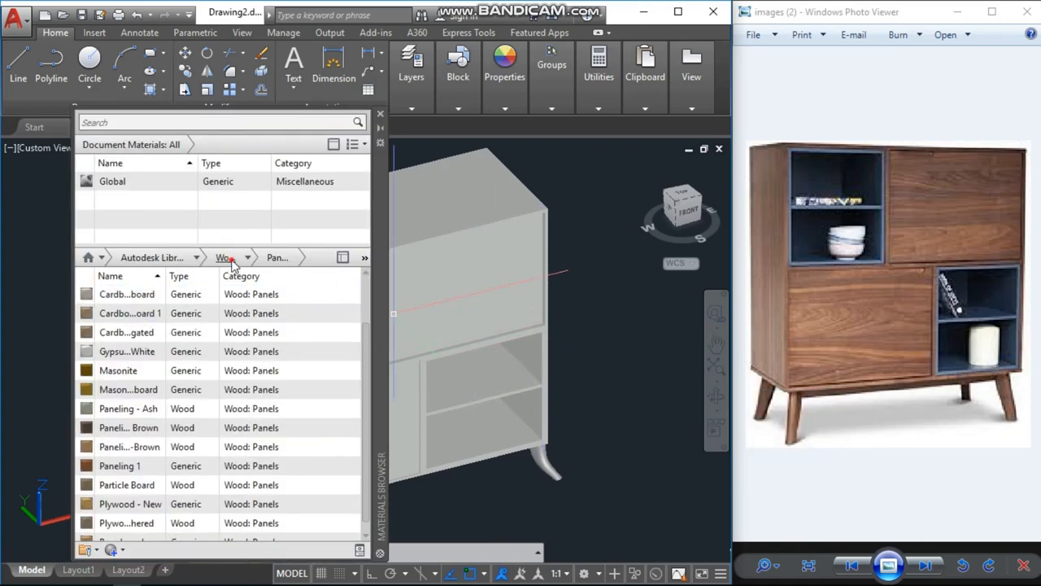
click(231, 257)
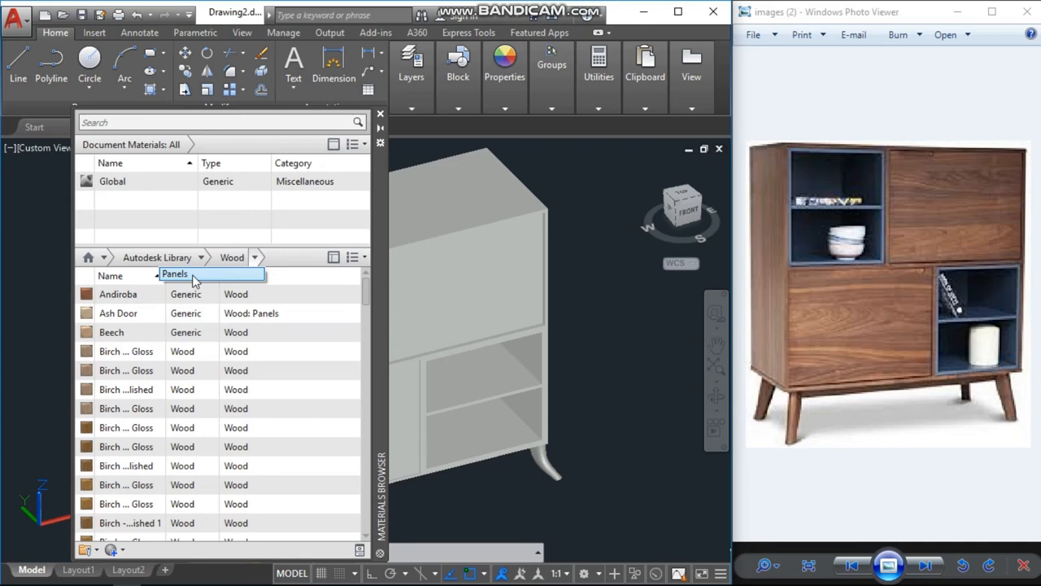
click(174, 273)
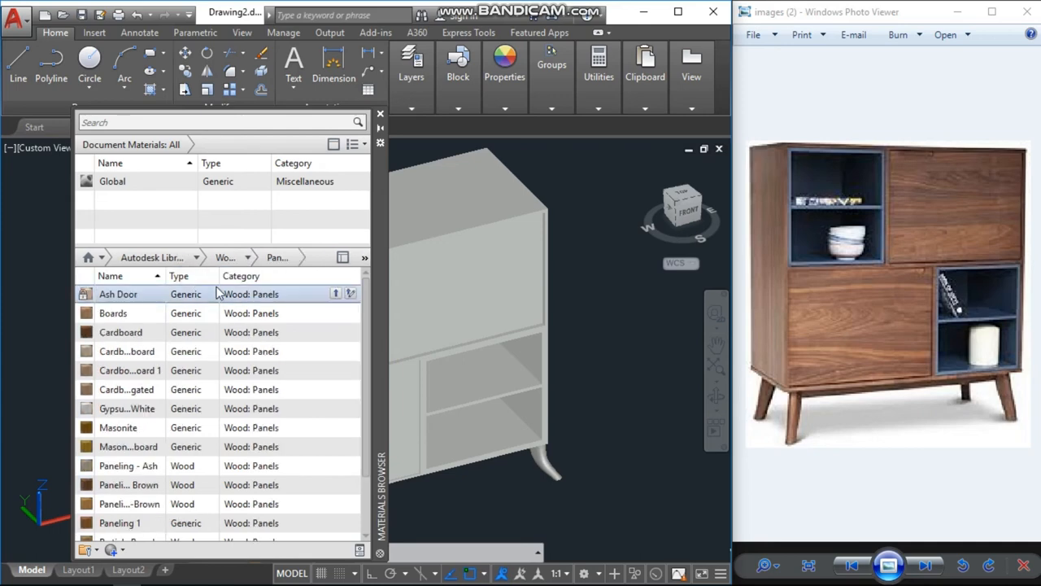
scroll(down, 3)
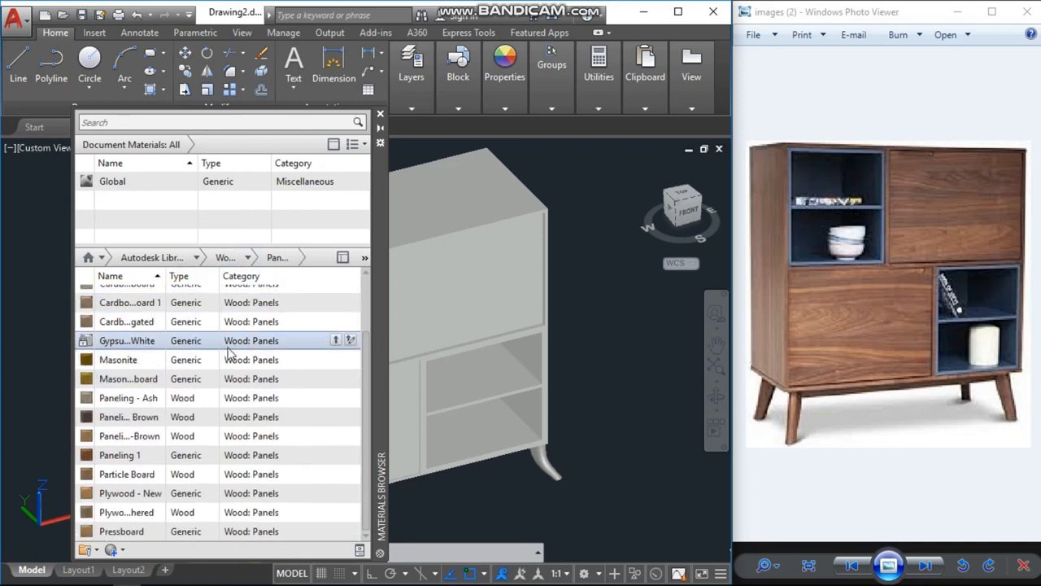
click(131, 493)
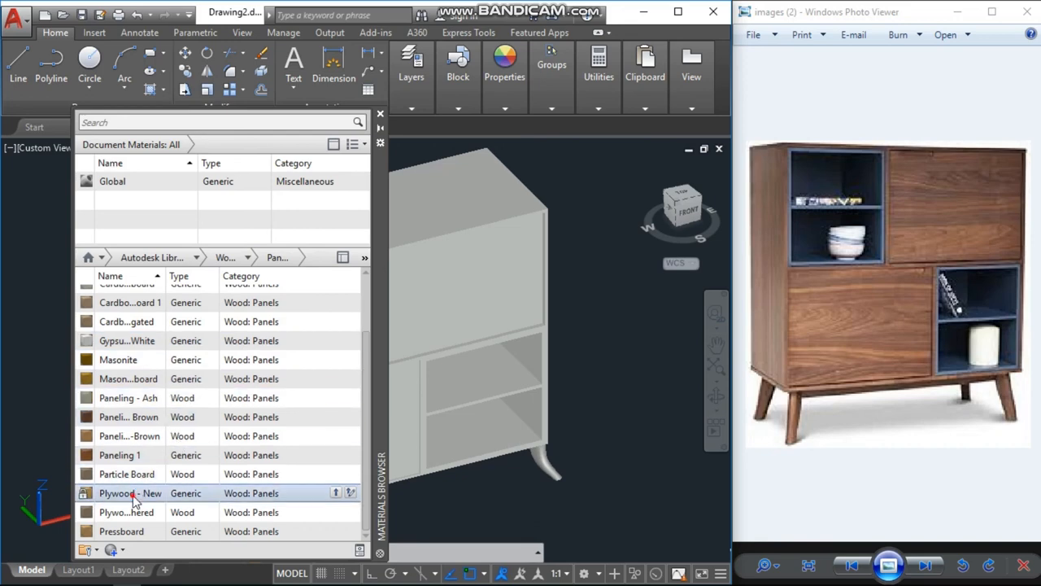
double_click(131, 493)
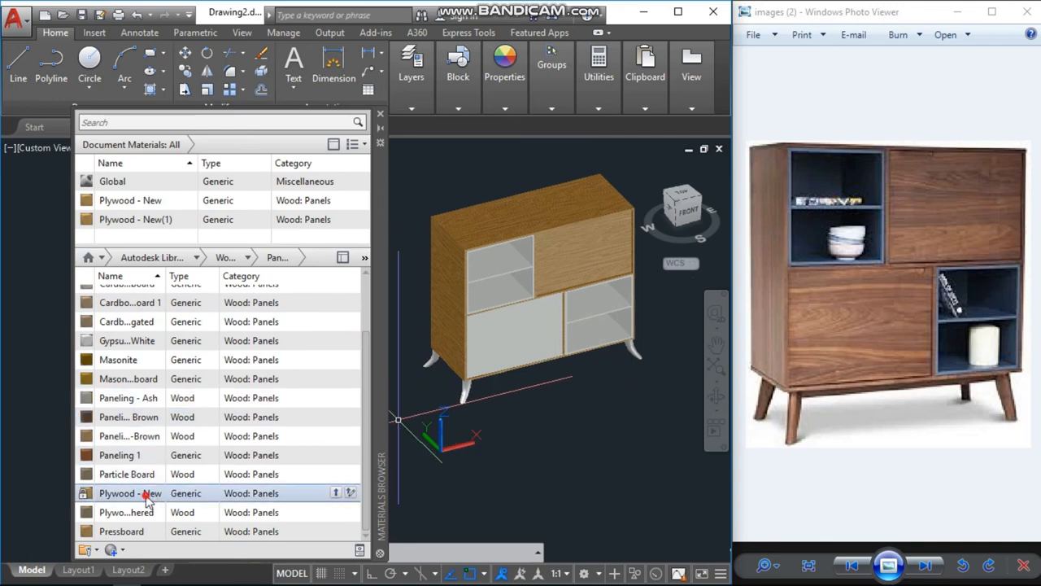
Apply Plywood - New to the curved legs and lower door, then orbit to view the front.
double_click(130, 492)
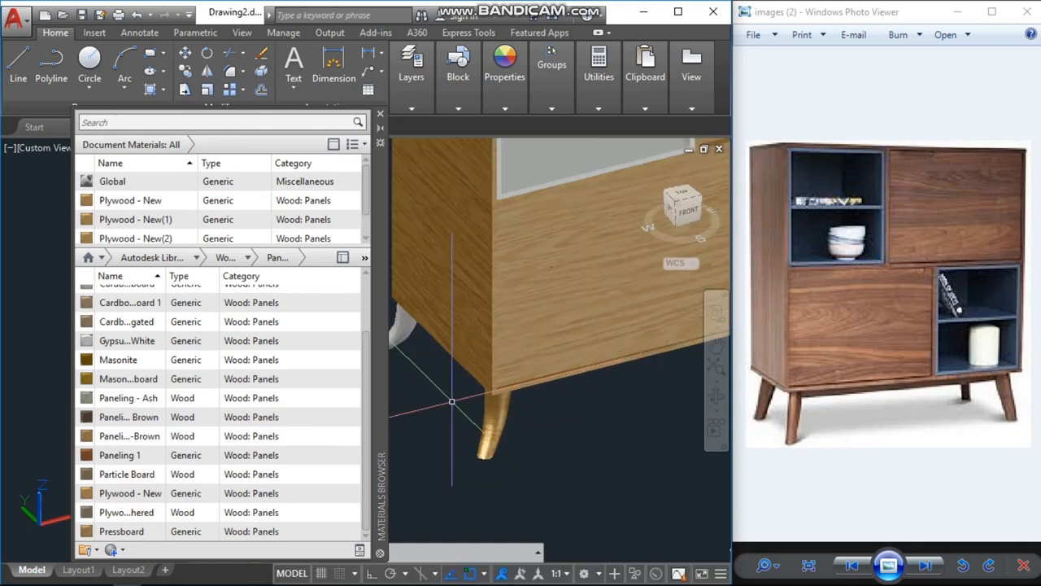
text(M)
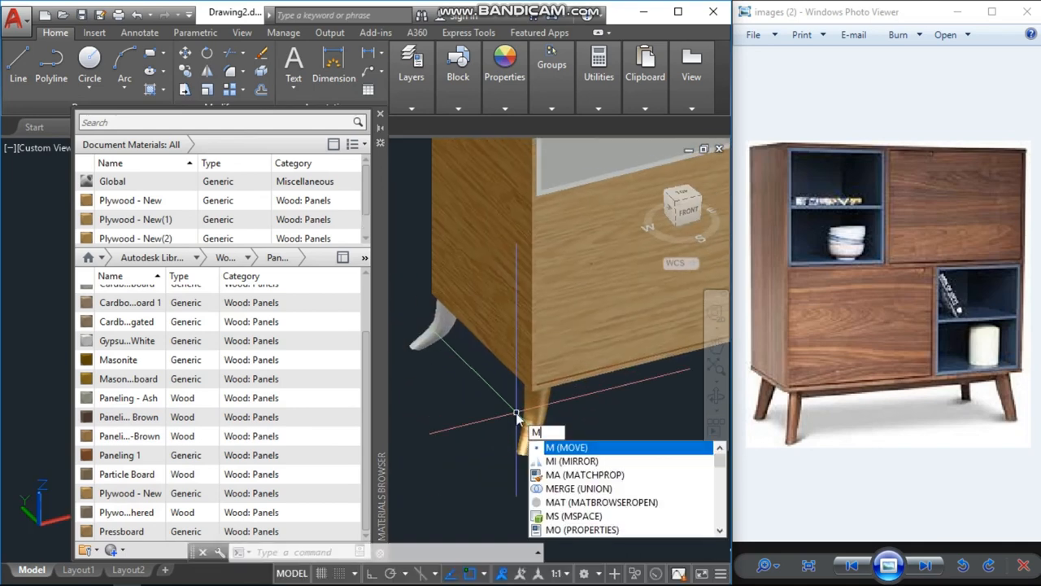
click(584, 474)
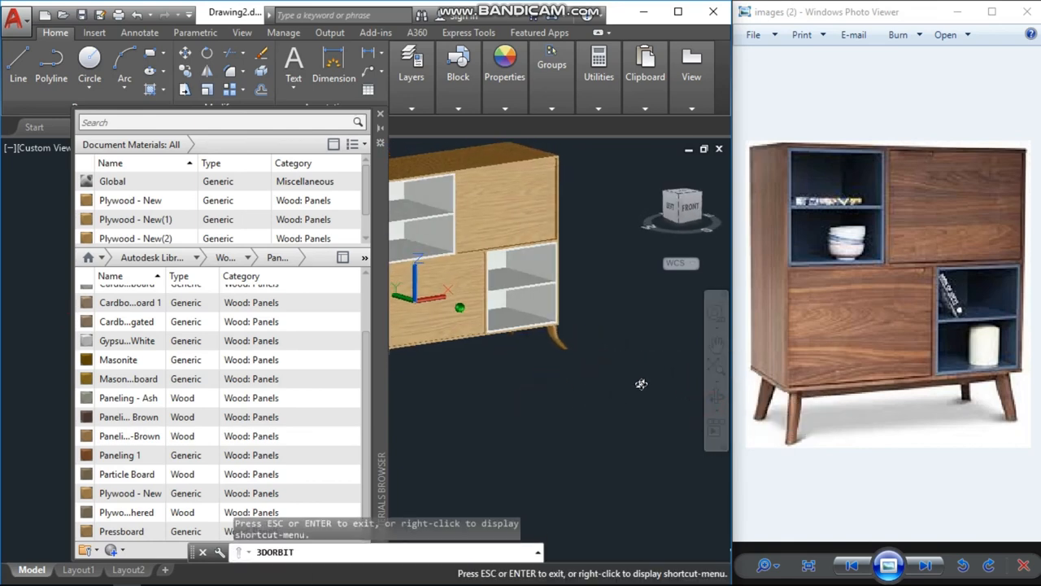
drag(641, 383, 510, 334)
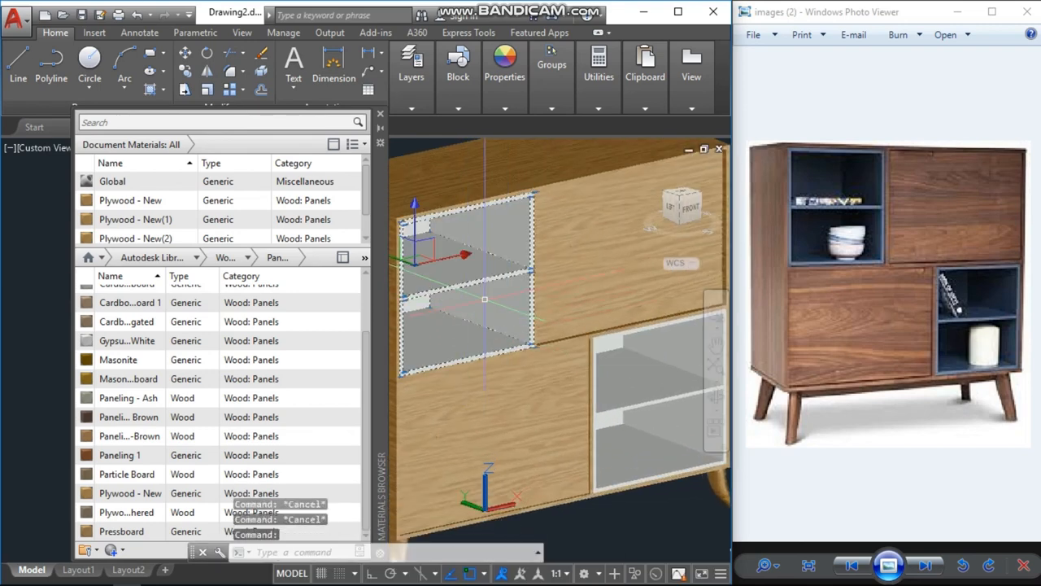
Try Masonite and Pressboard on the shelf compartments, then orbit to inspect the wood-panel interiors.
click(127, 416)
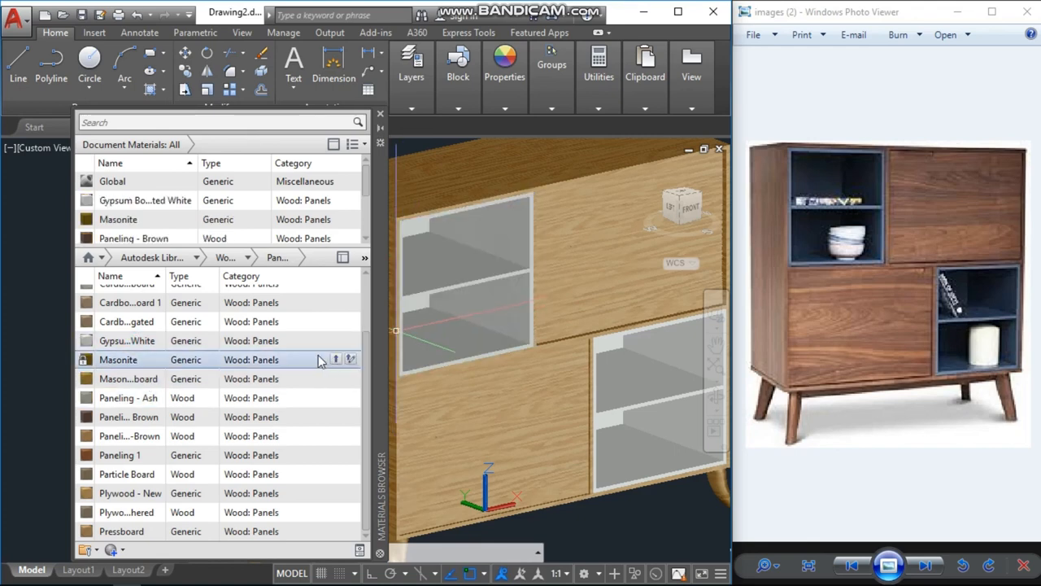
click(122, 530)
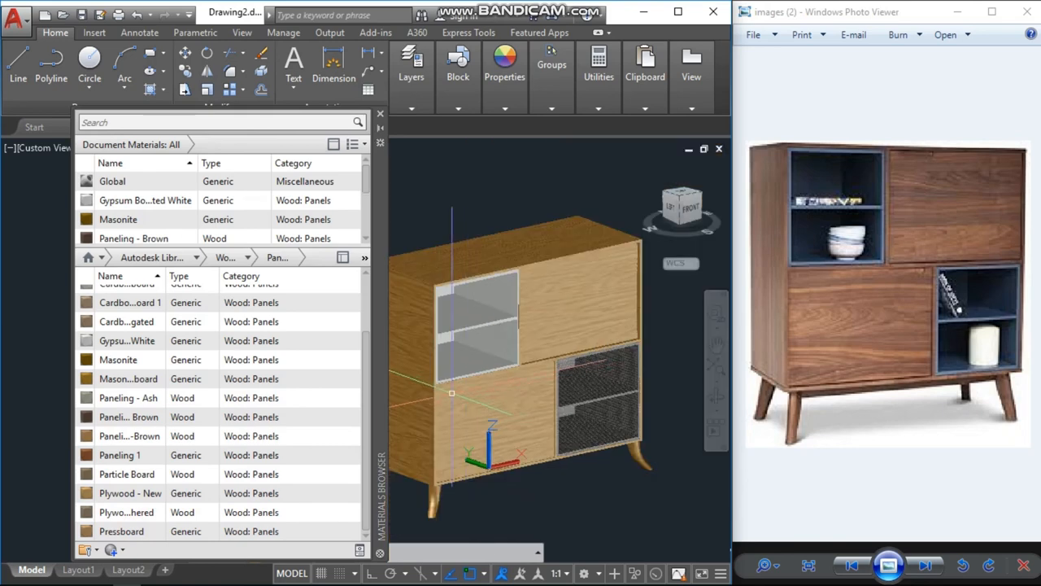
click(122, 530)
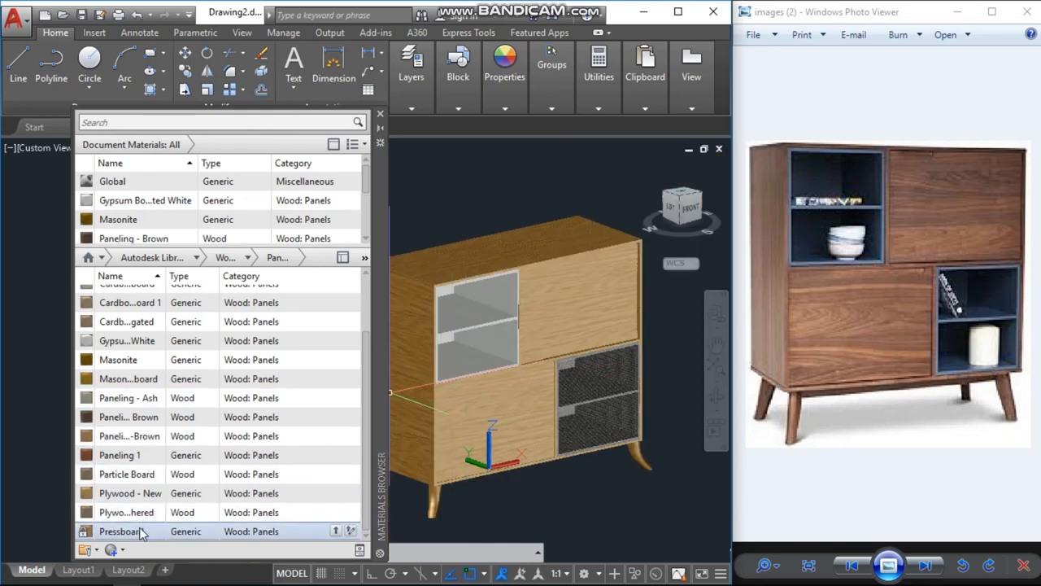
click(126, 473)
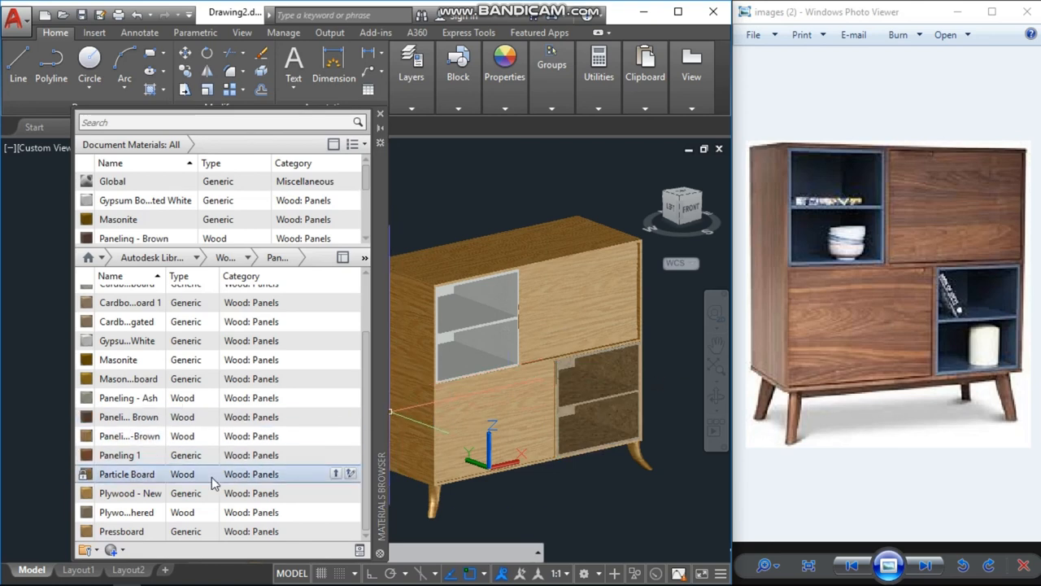
text(M)
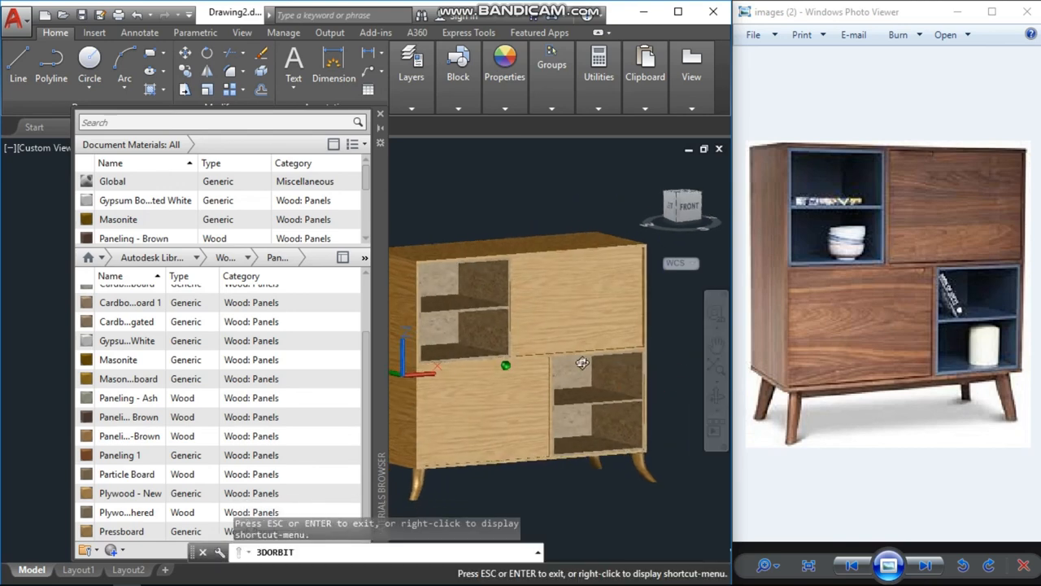
drag(582, 363, 608, 375)
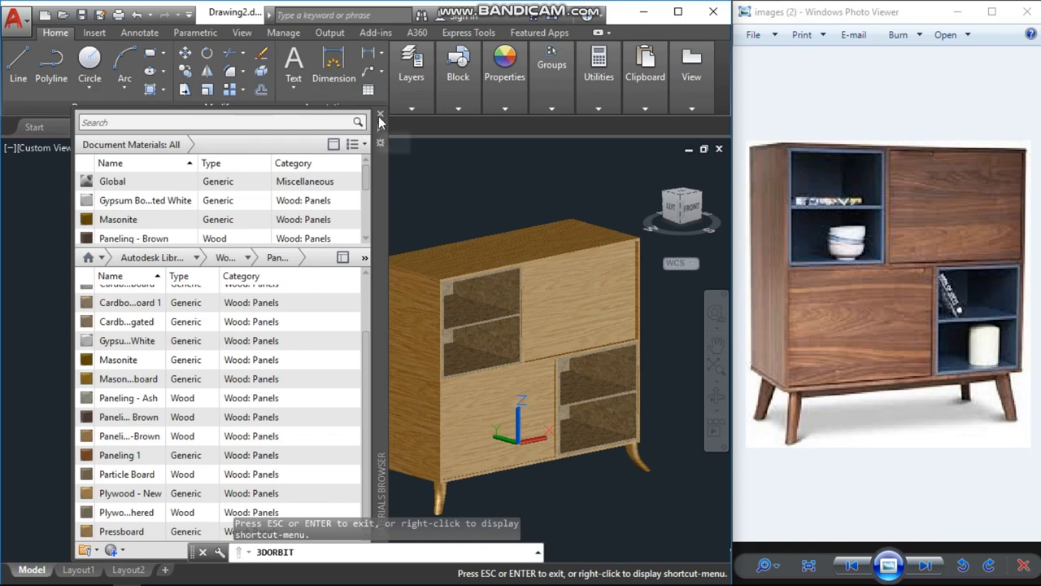
Close the Materials Browser palette.
click(379, 114)
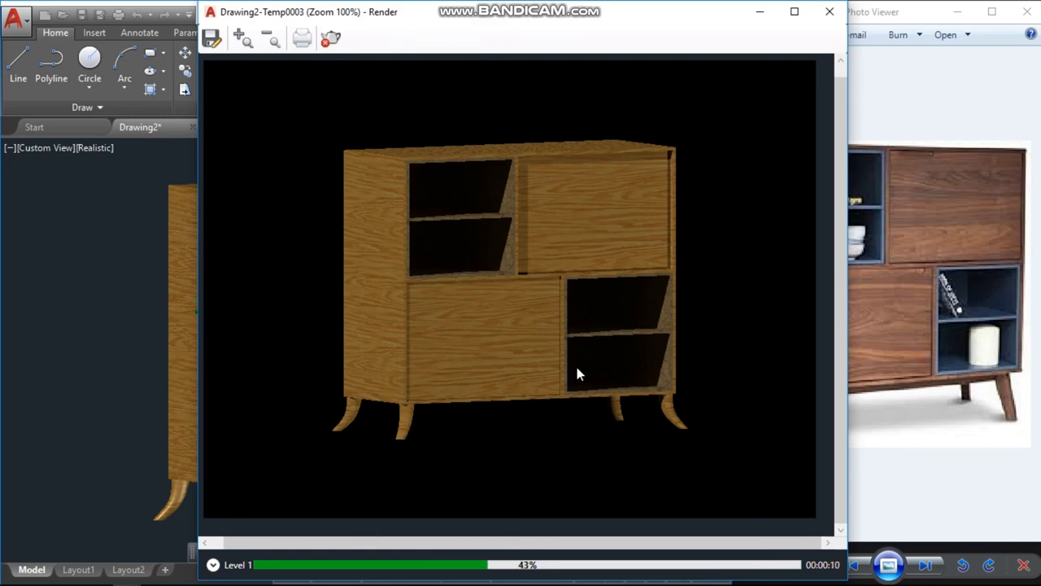
mouse_move(531, 290)
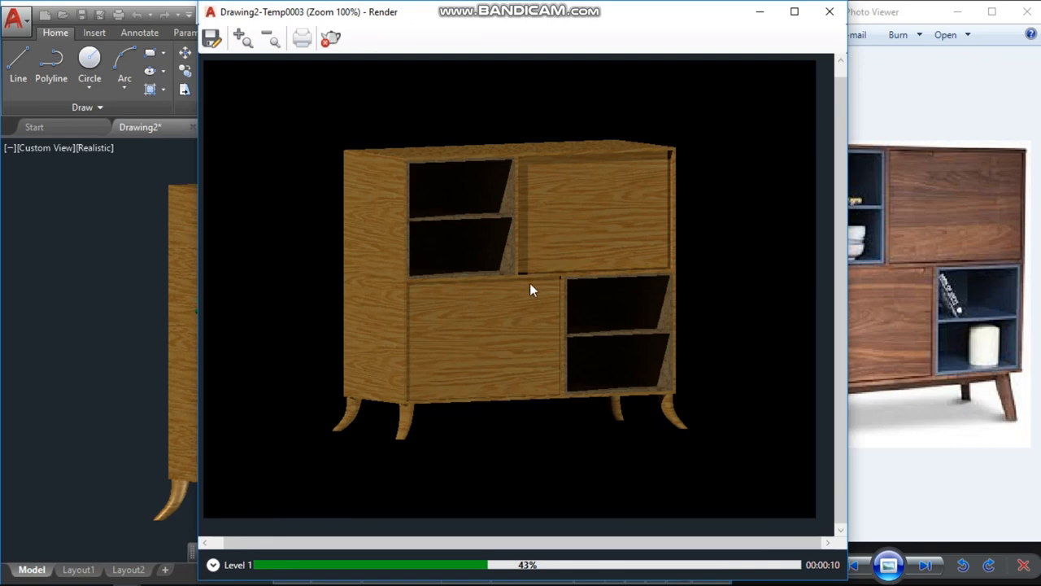
mouse_move(456, 454)
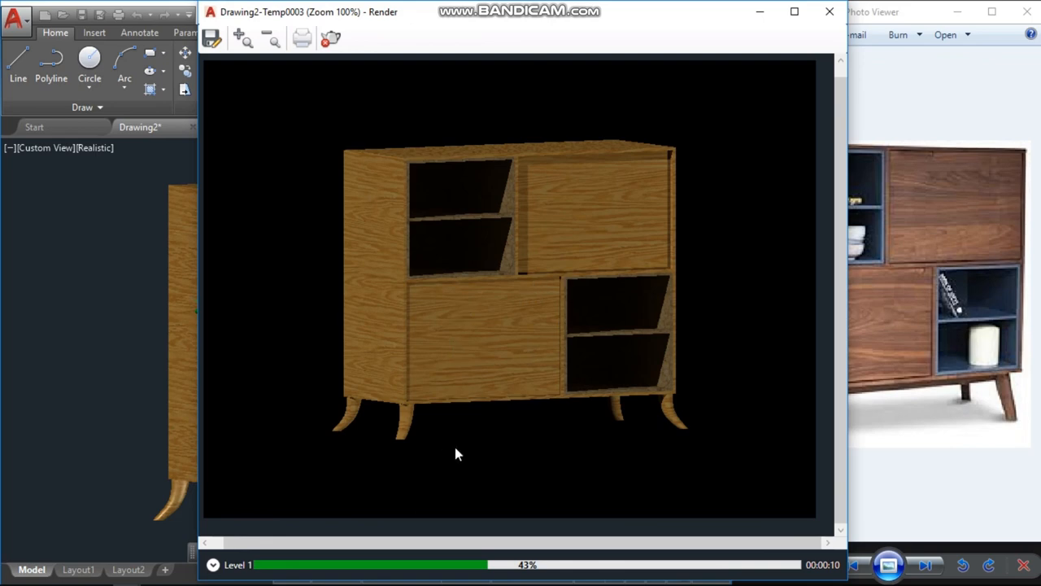